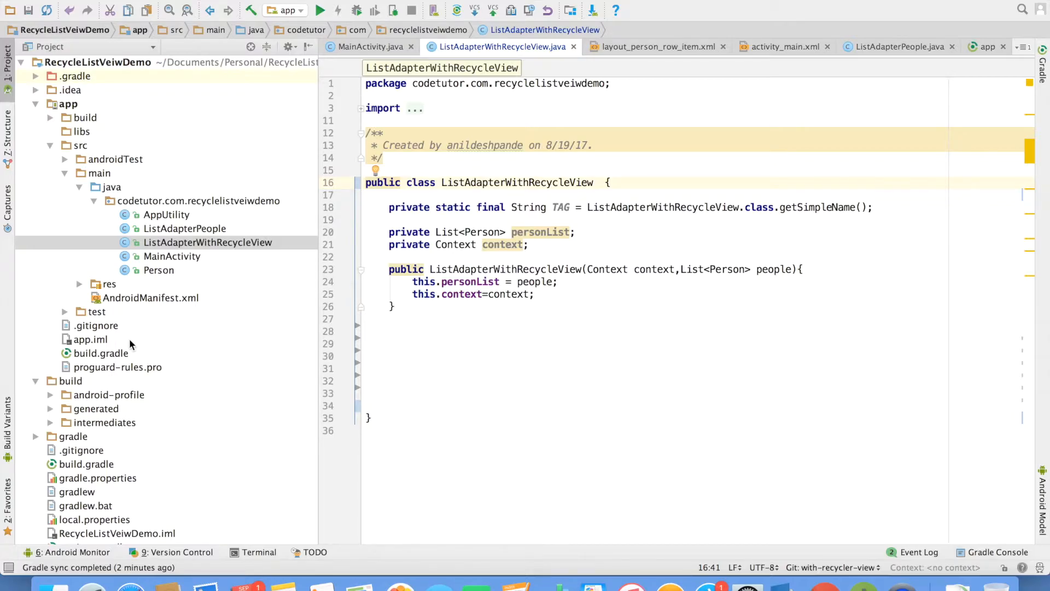
Step: Review the recyclerview and cardview dependencies in the app module's build.gradle
double_click(101, 354)
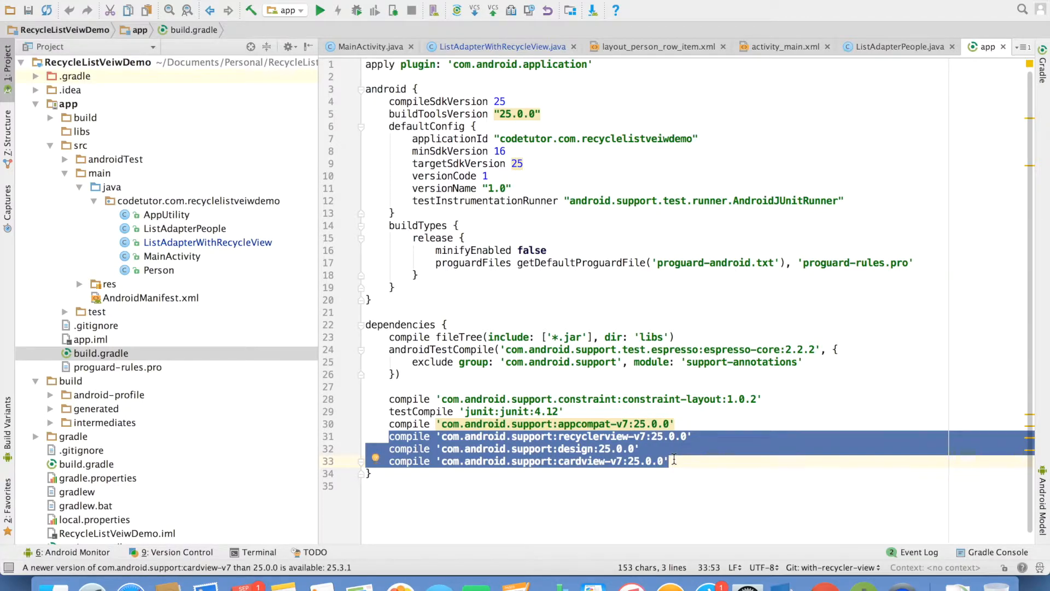
double_click(580, 461)
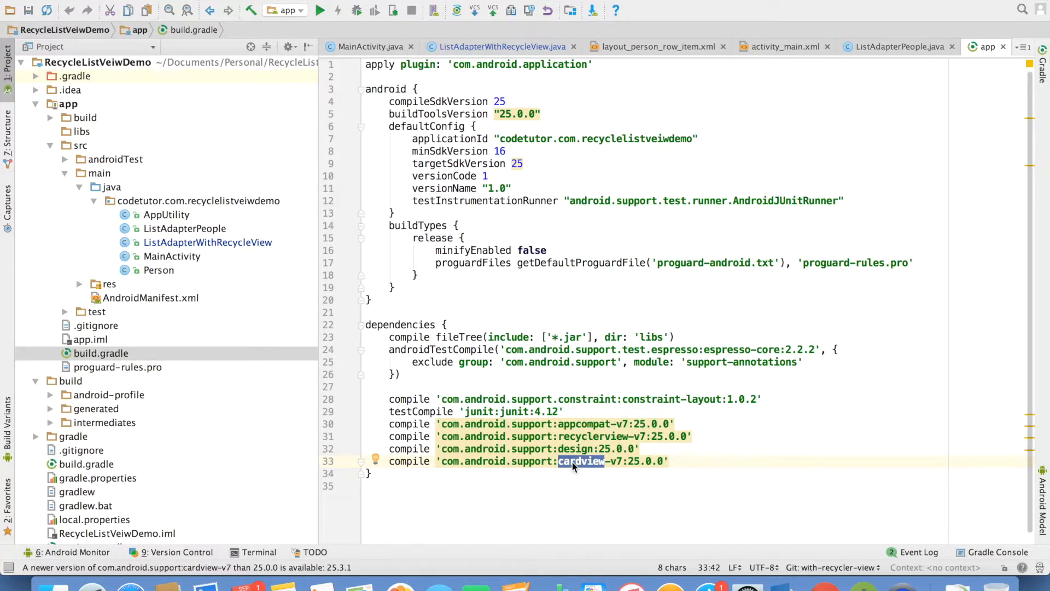
Step: View layout_person_row_item.xml, then bring up the ListAdapterPeople class
click(79, 283)
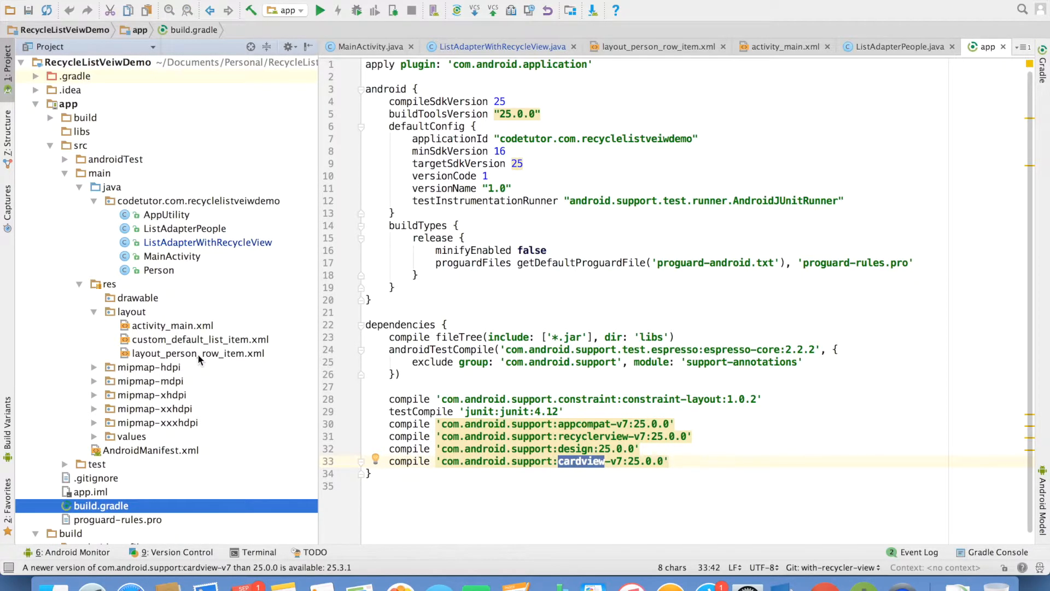
click(197, 353)
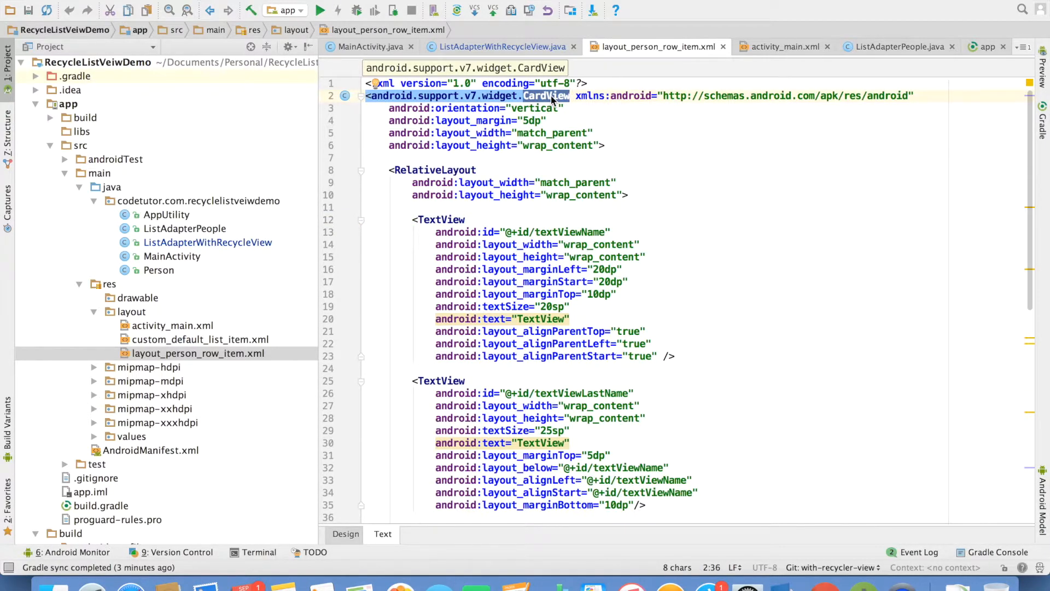
mouse_move(275, 371)
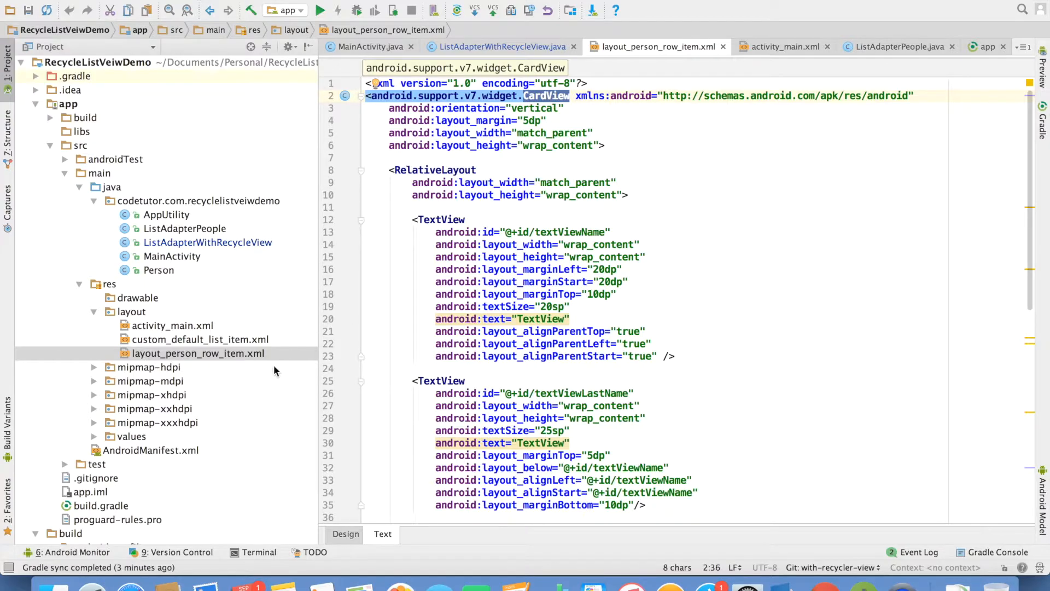
click(897, 46)
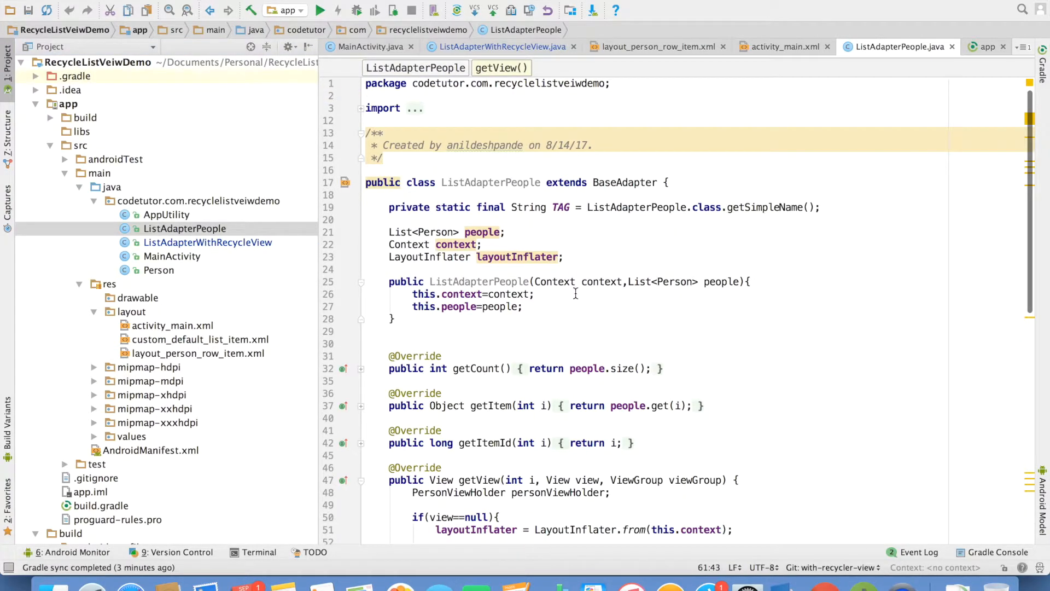
Step: Compare ListAdapterPeople's BaseAdapter parent with ListAdapterWithRecycleView's personList and context fields
double_click(625, 158)
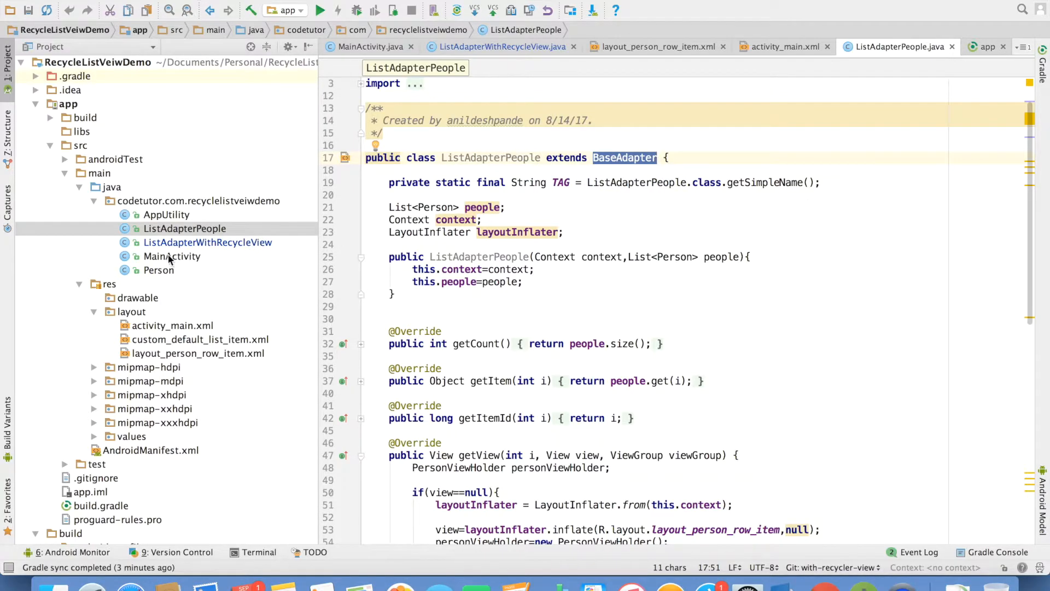
mouse_move(167, 249)
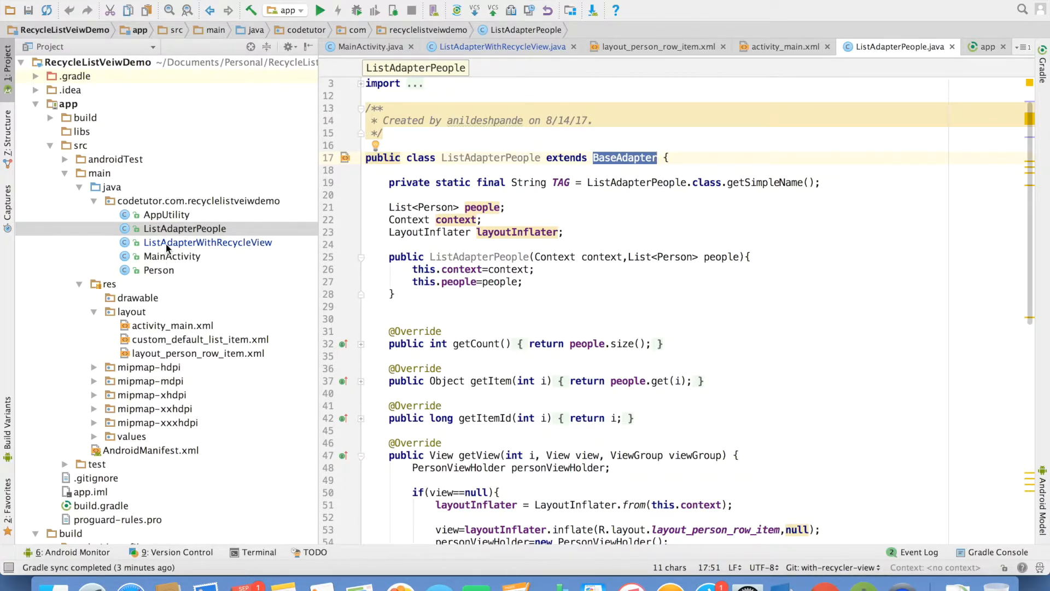
click(208, 243)
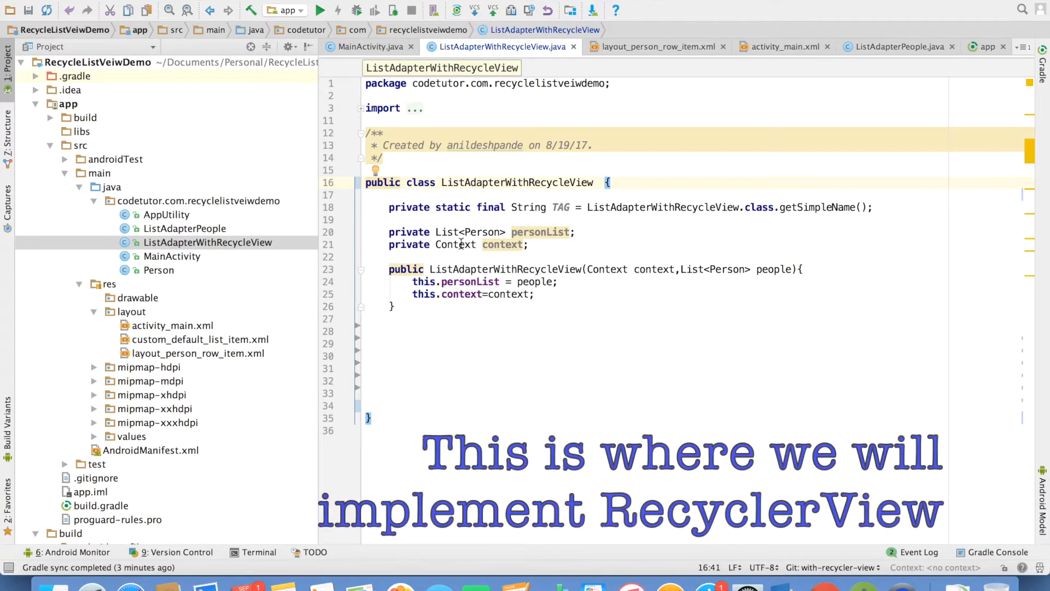
double_click(505, 232)
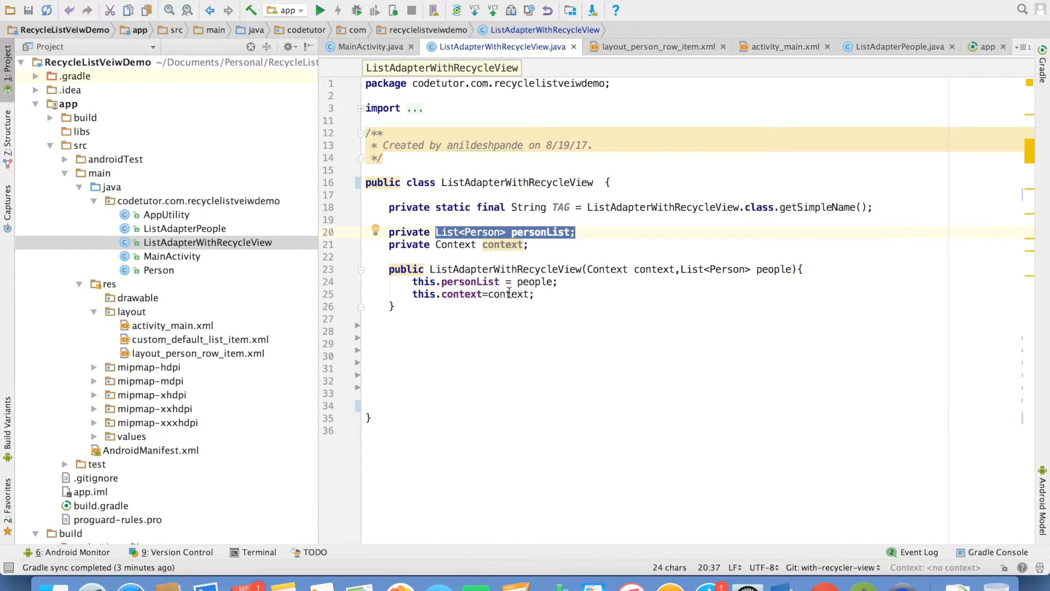
click(457, 244)
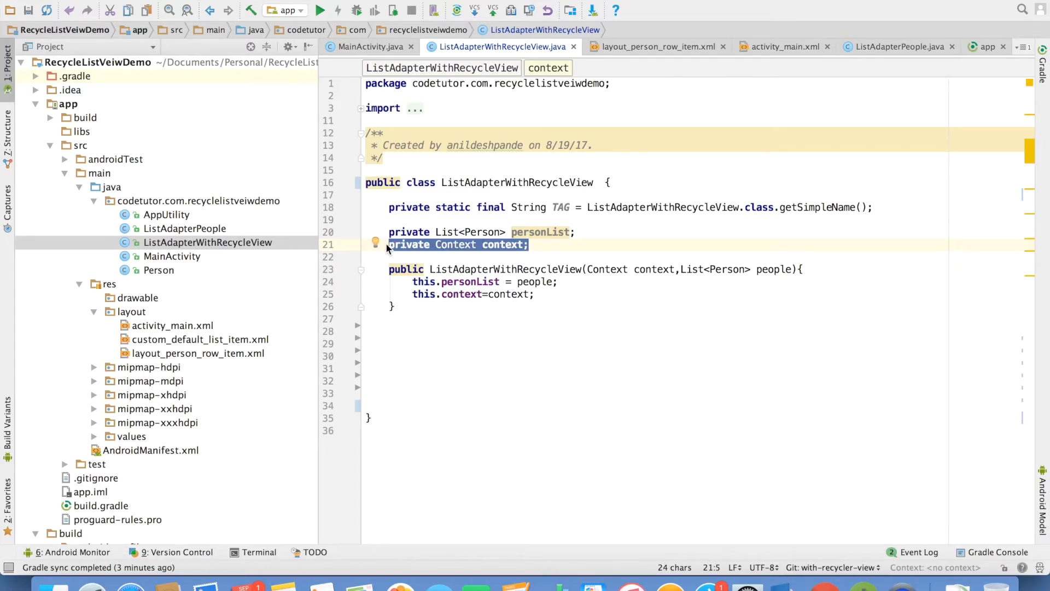
Step: Return to ListAdapterWithRecycleView with the caret placed below its constructor
click(184, 228)
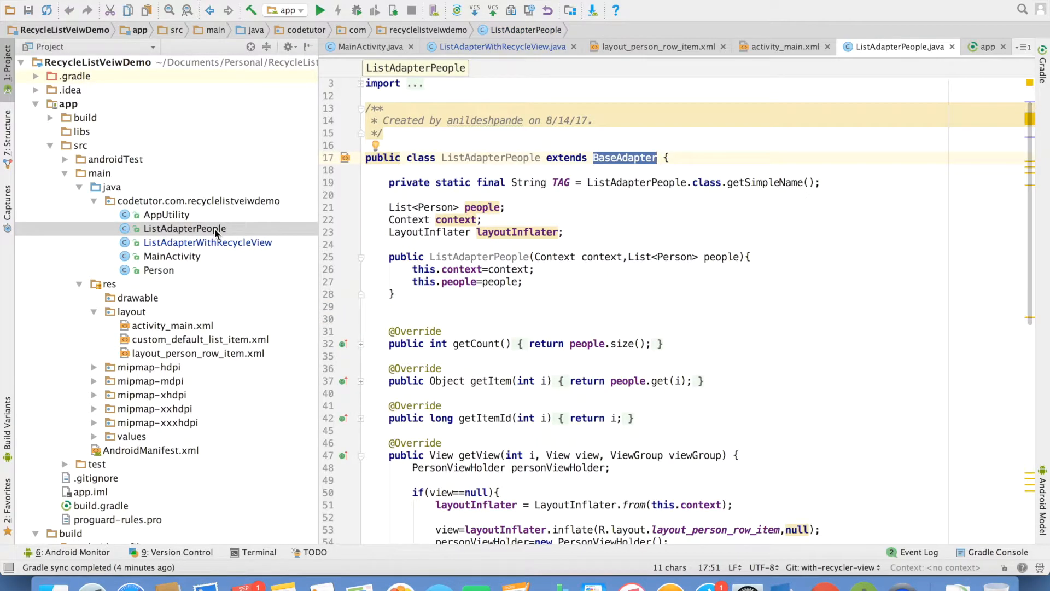
click(208, 242)
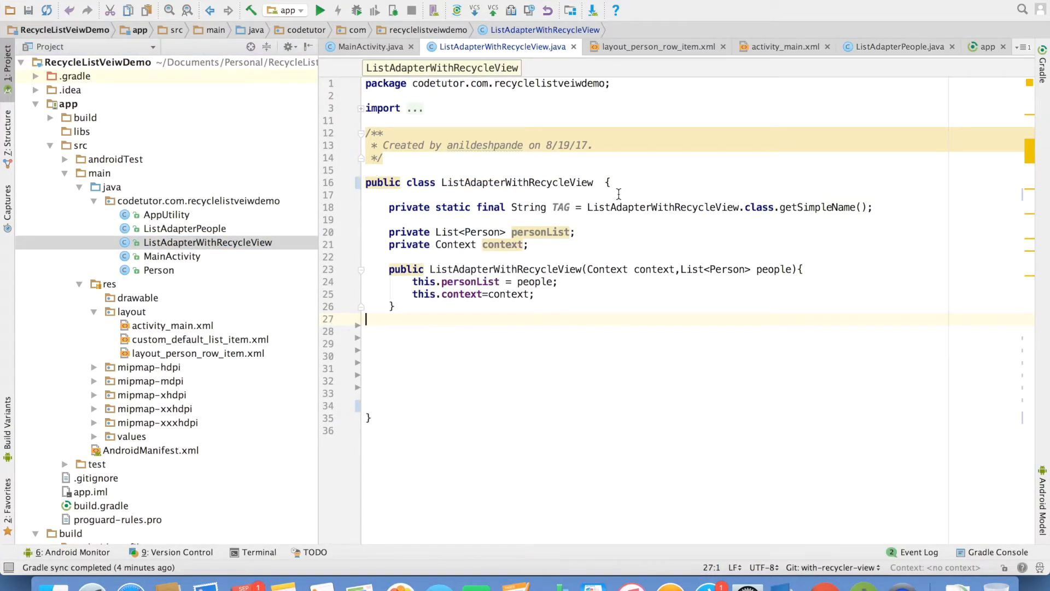
click(893, 46)
text(extends RecyclerView.Adapter<ListAdapterWithRecycleView.PersonViewHolder>)
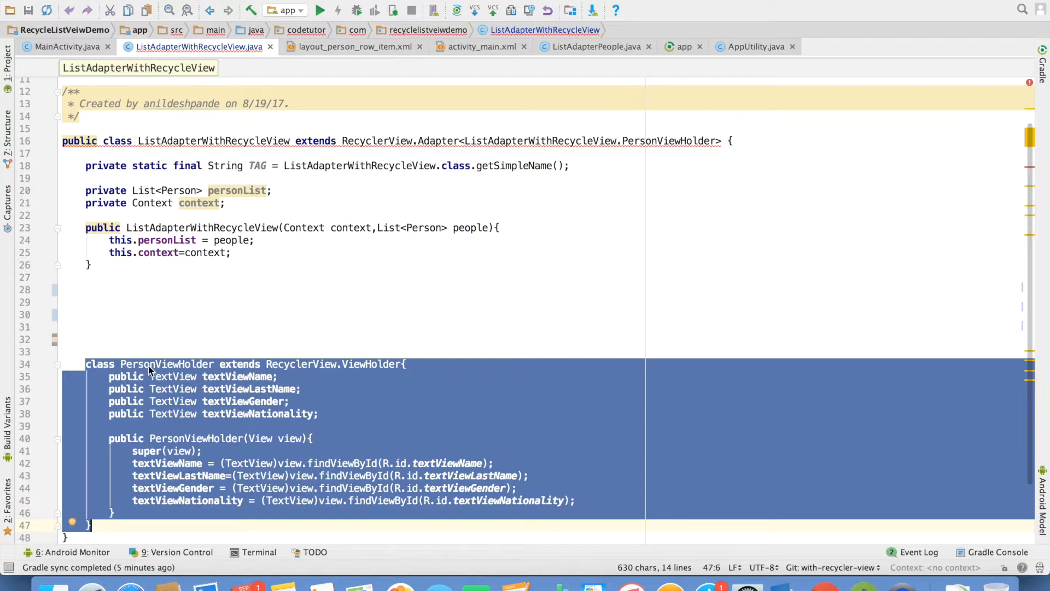
Step: Point out PersonViewHolder extending ViewHolder and show layout_person_row_item.xml beside the code
double_click(239, 363)
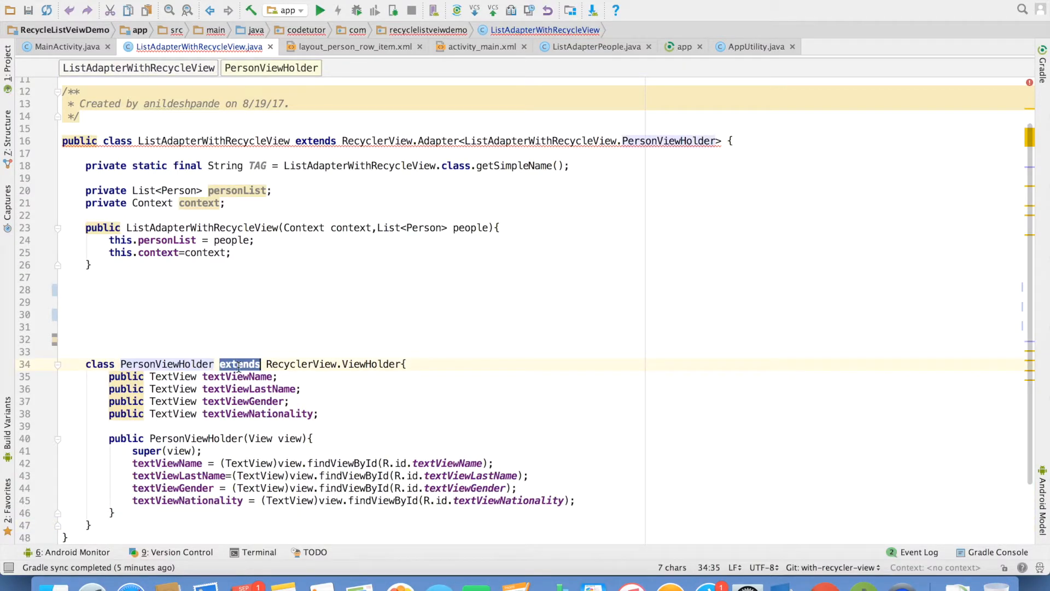
double_click(371, 363)
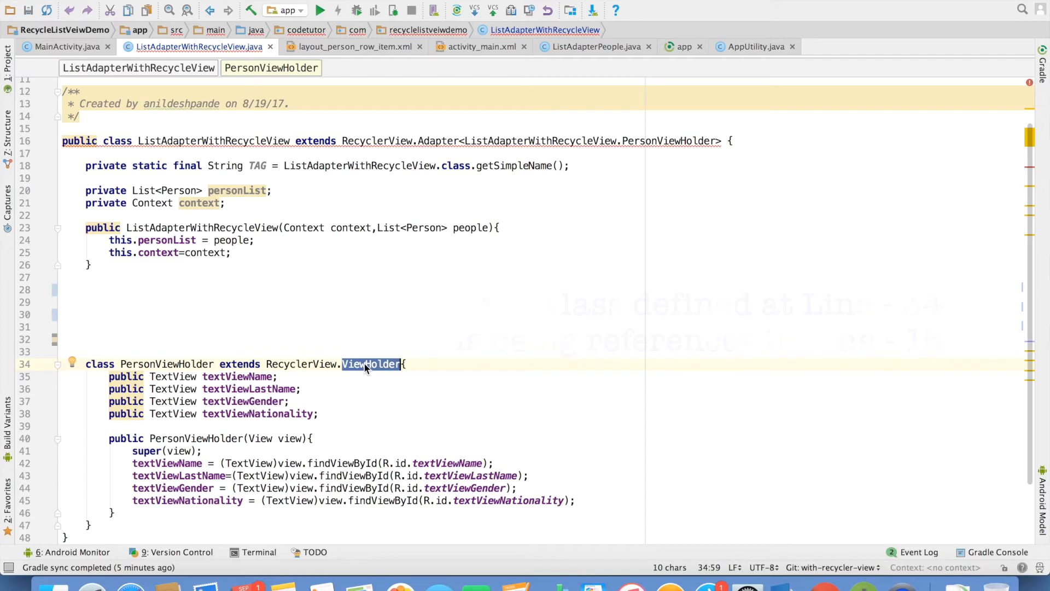
mouse_move(294, 368)
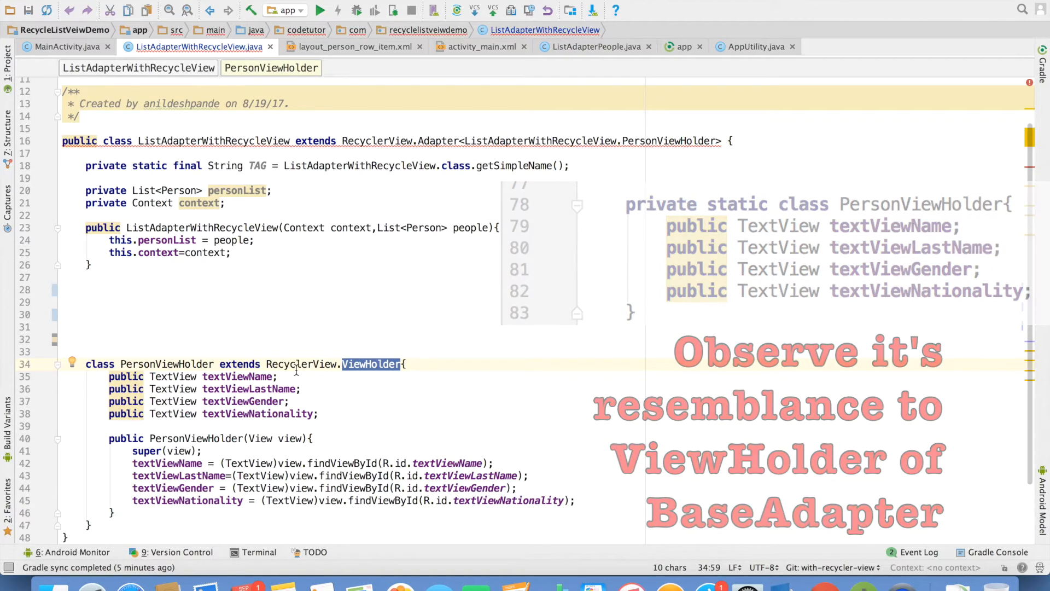
click(360, 46)
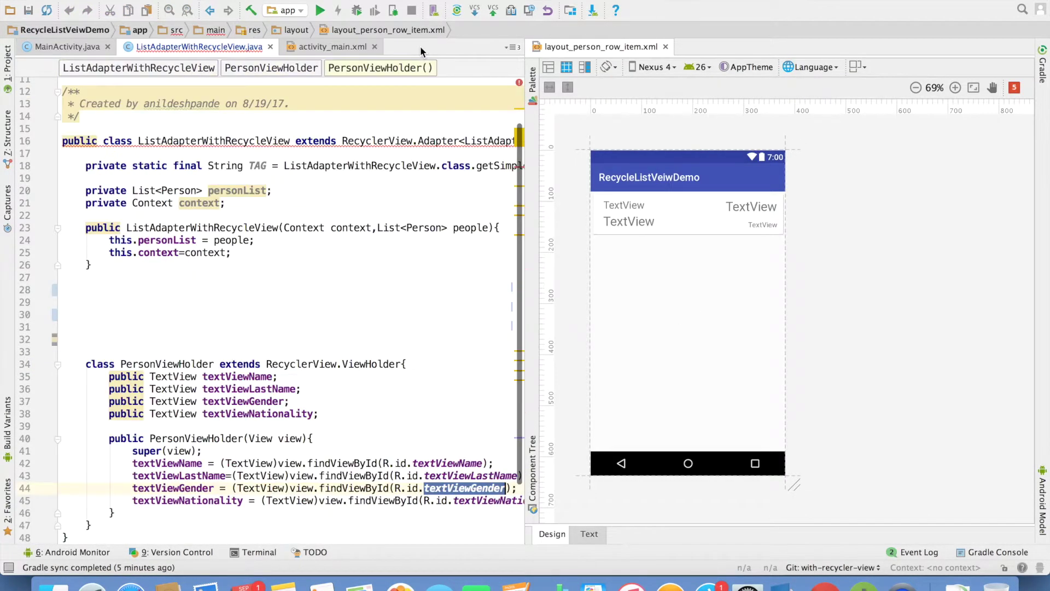
Step: Highlight the row's TextViews in the preview, then close the layout split editor
click(623, 206)
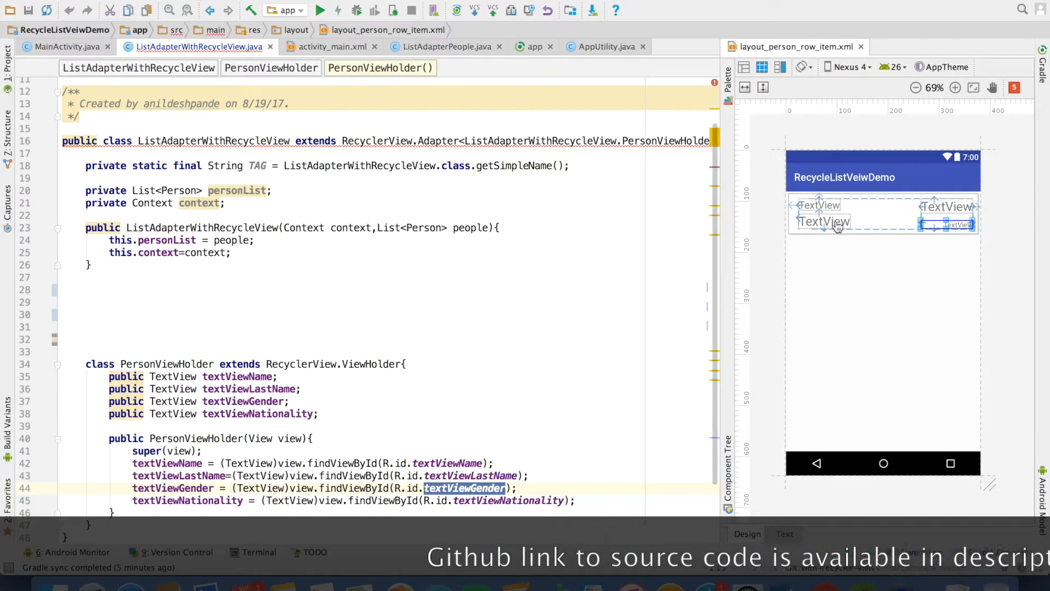
click(823, 221)
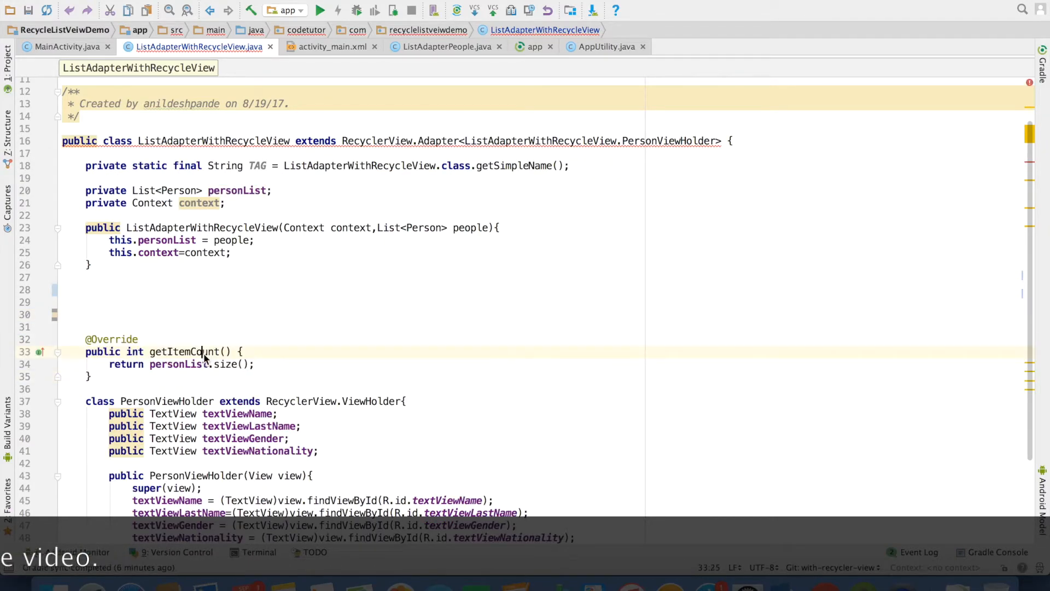
double_click(183, 351)
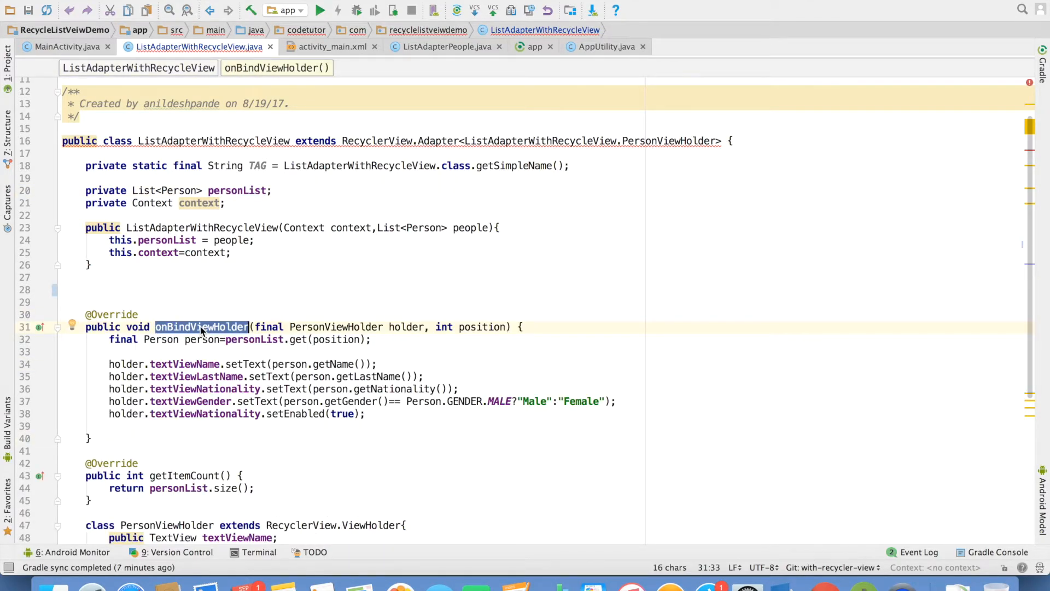
mouse_move(401, 396)
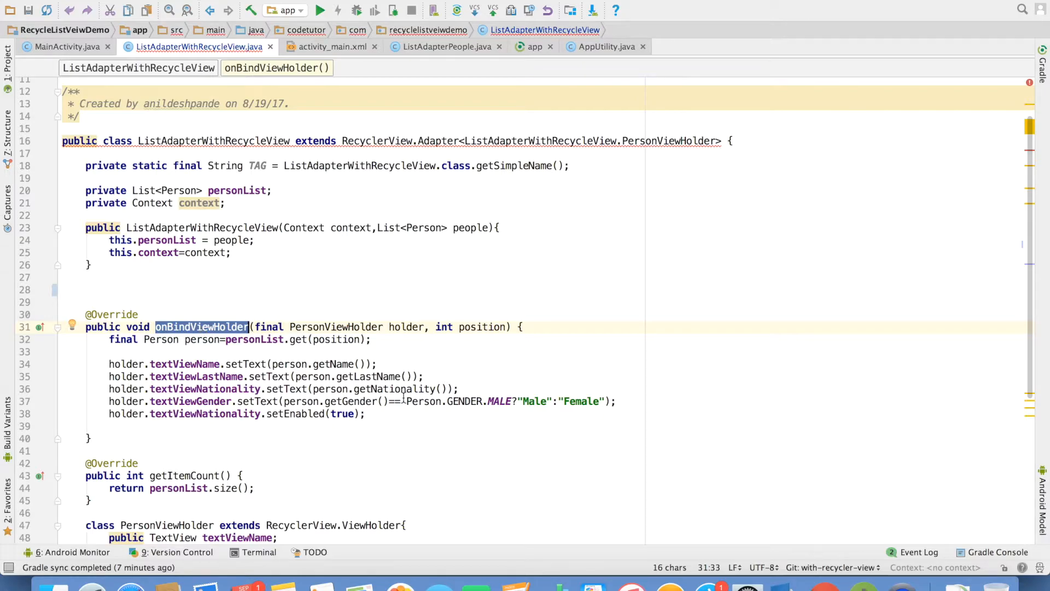
double_click(404, 327)
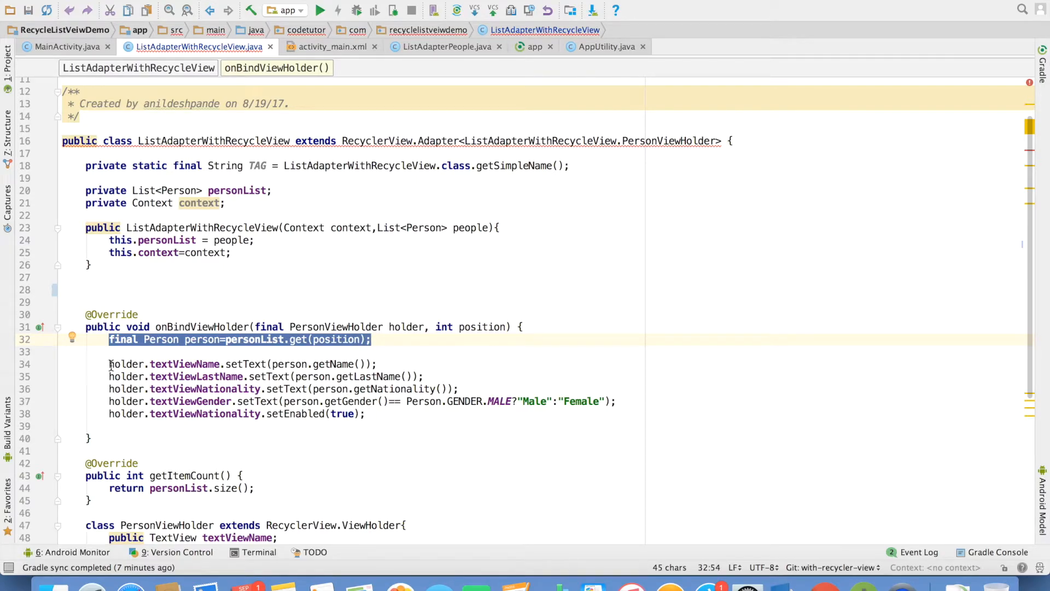
double_click(184, 363)
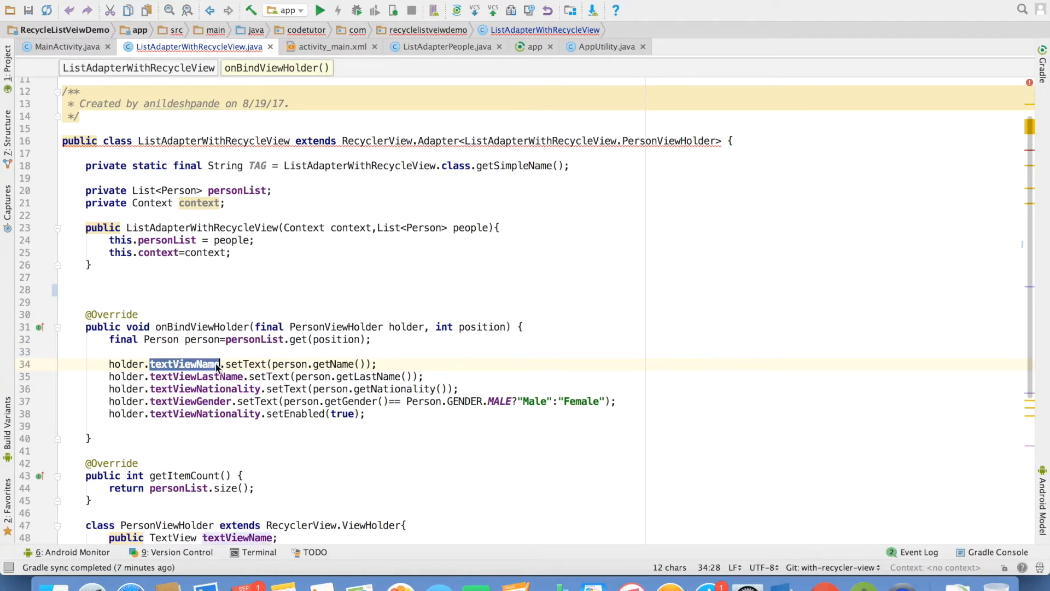
double_click(196, 375)
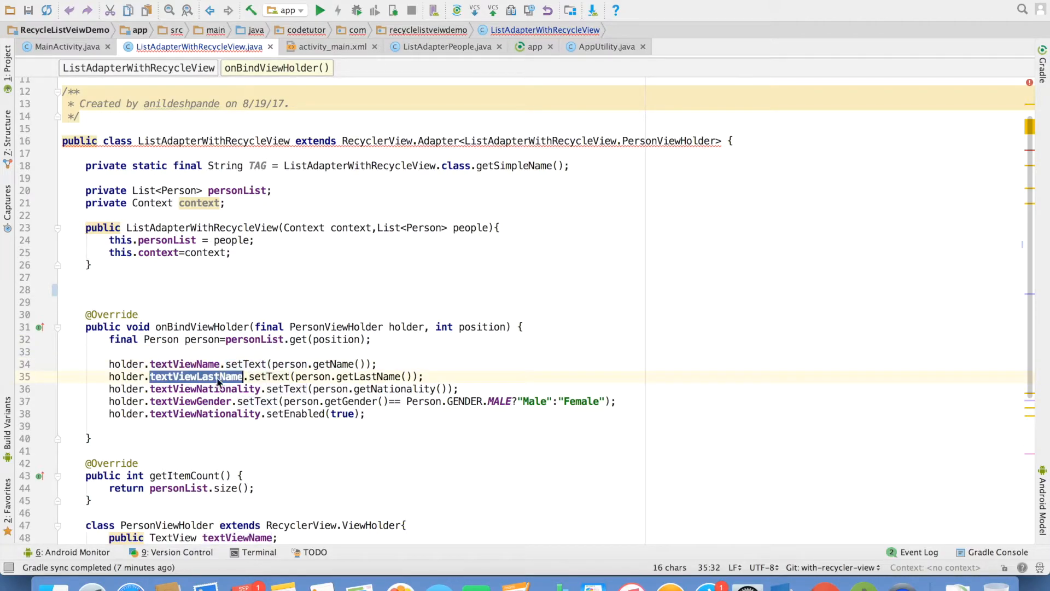
click(87, 438)
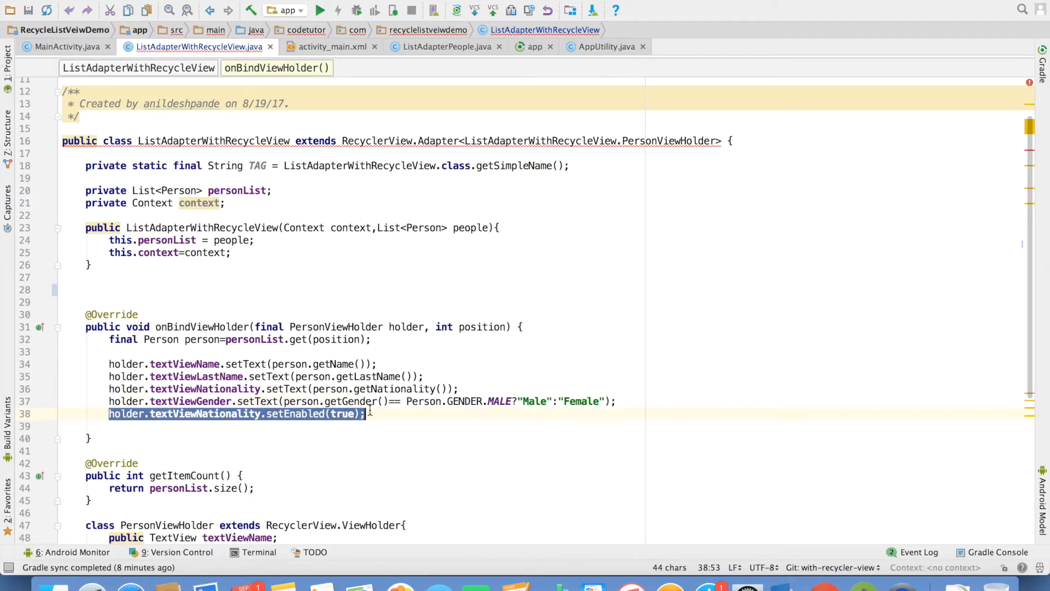
click(192, 326)
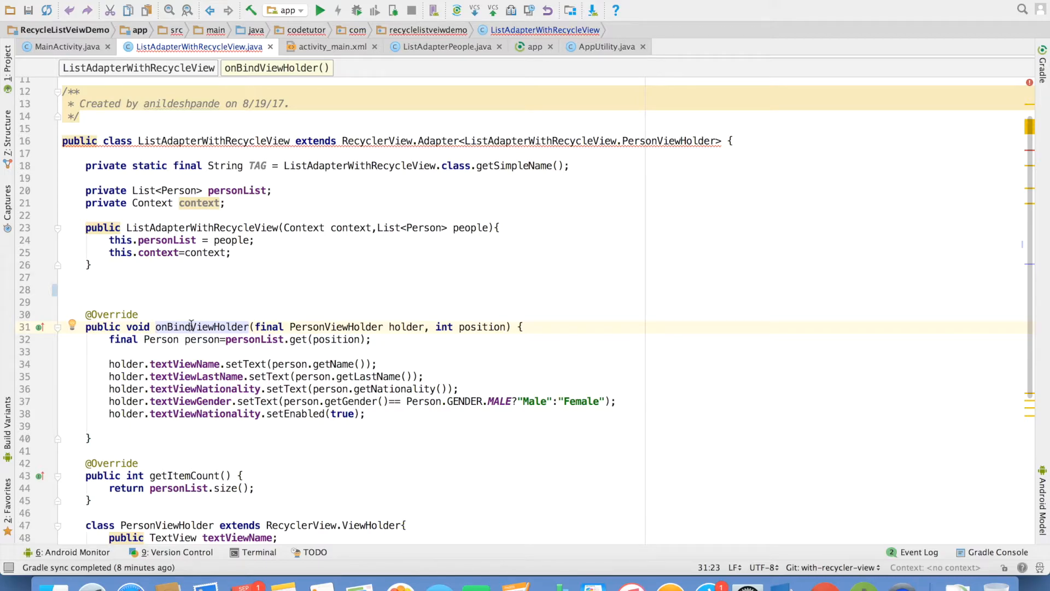
click(344, 277)
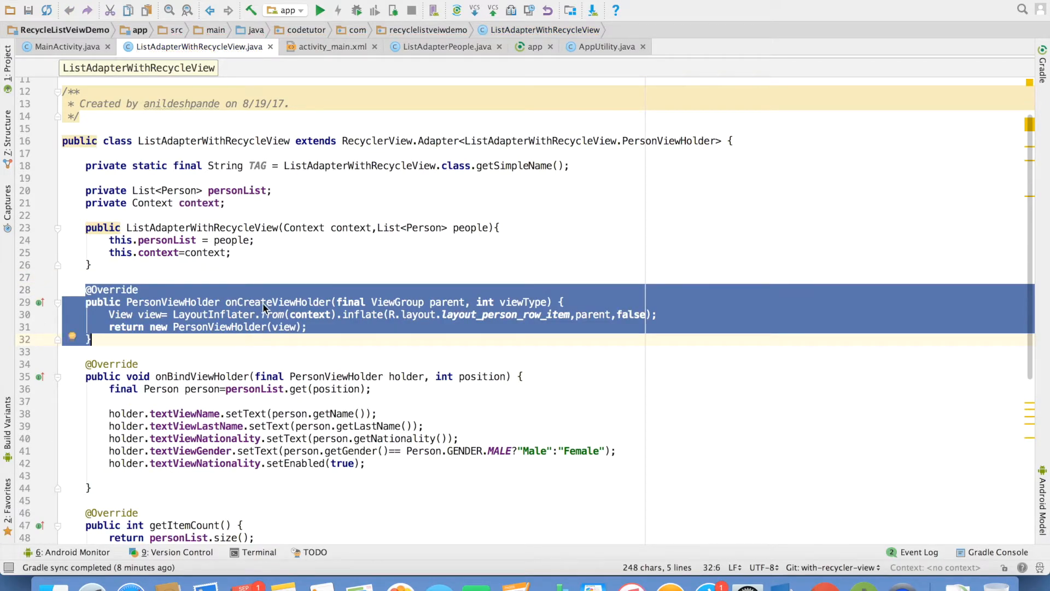
double_click(276, 302)
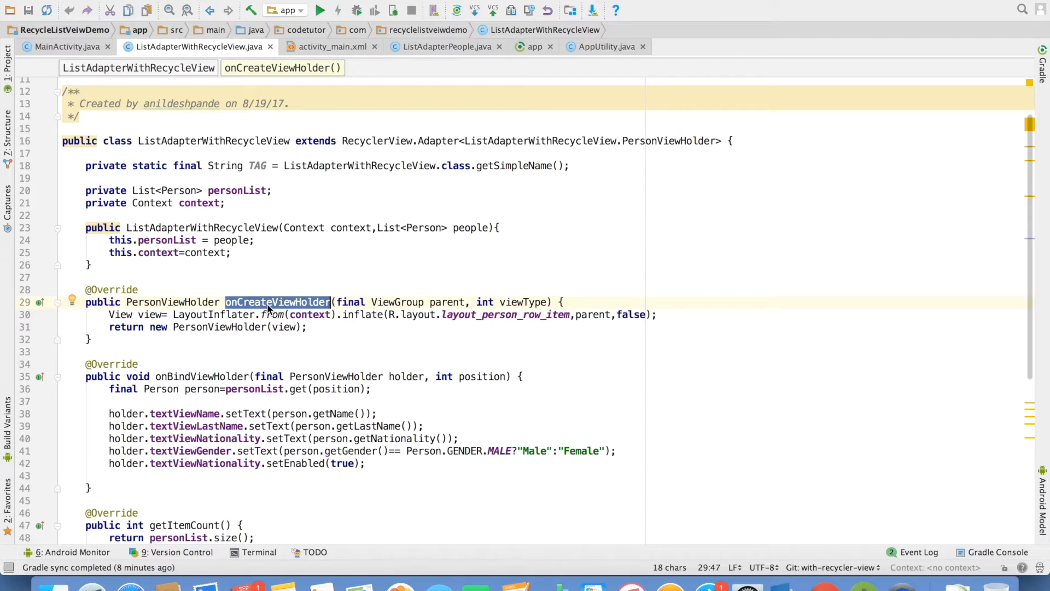
double_click(172, 302)
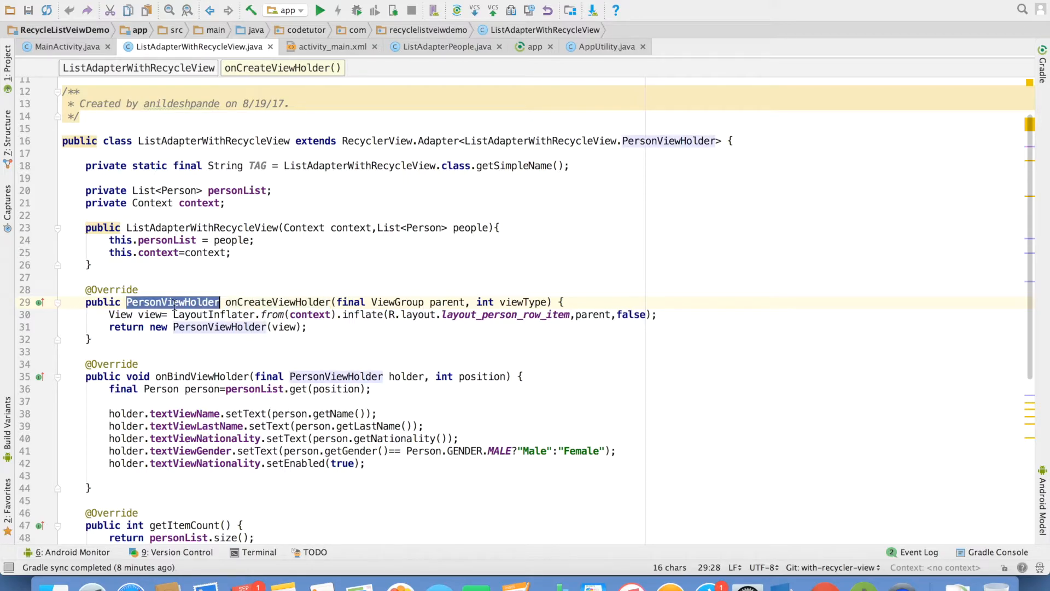
click(189, 302)
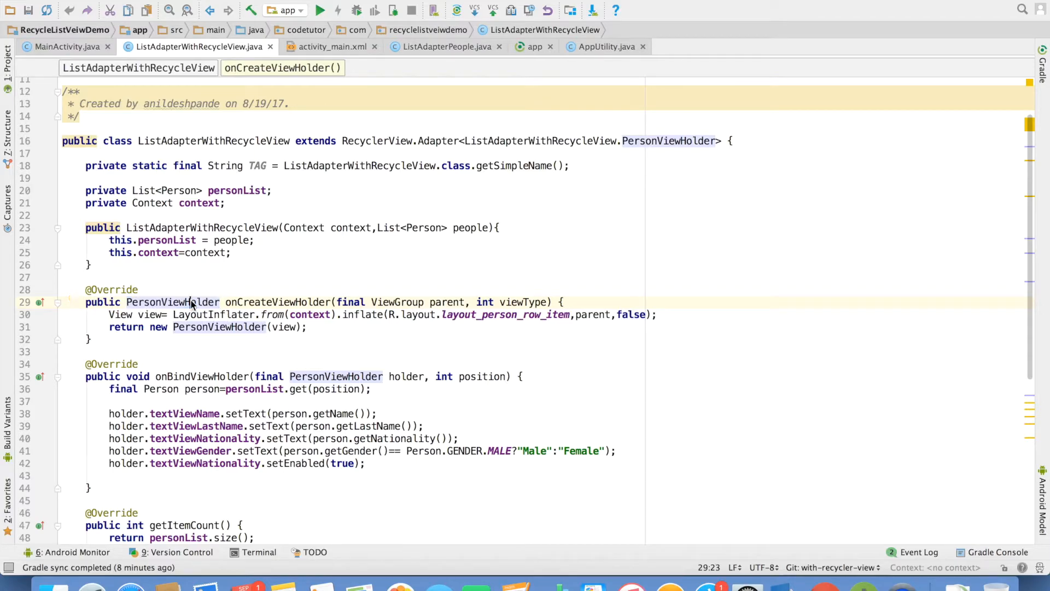
double_click(335, 376)
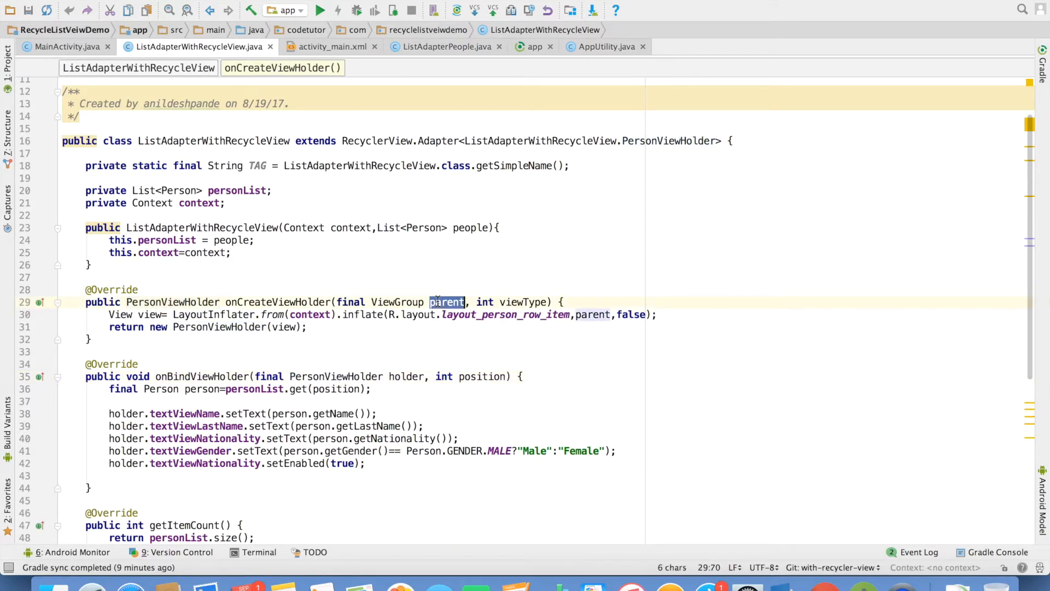
double_click(523, 302)
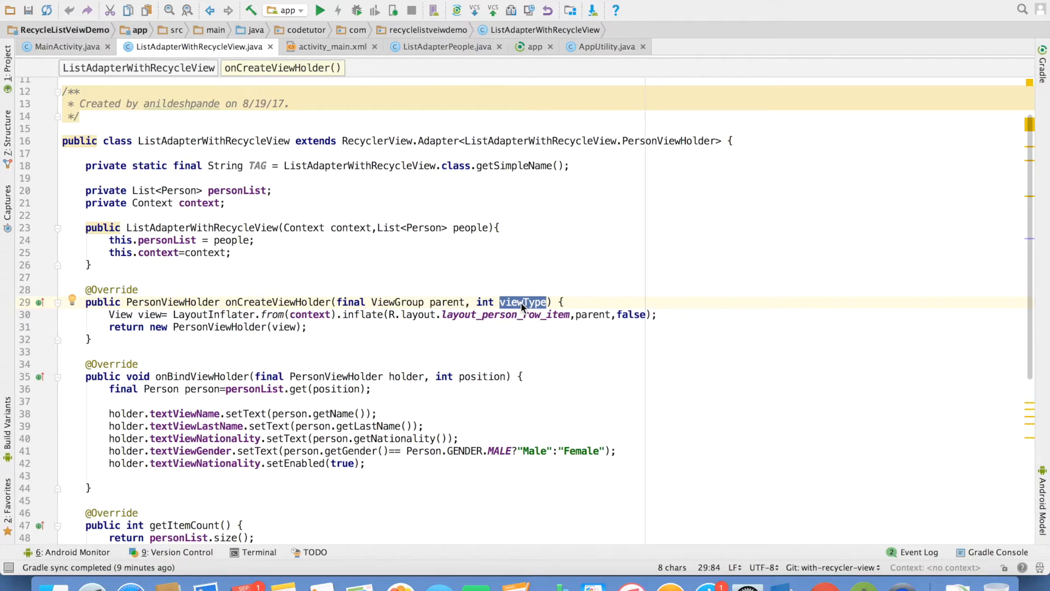
click(526, 327)
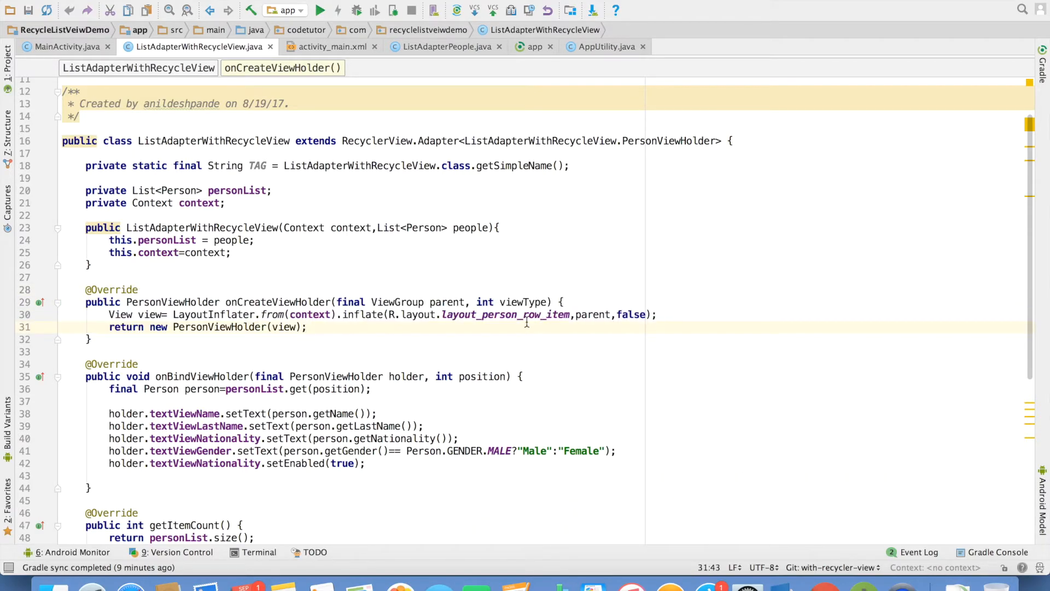
click(354, 46)
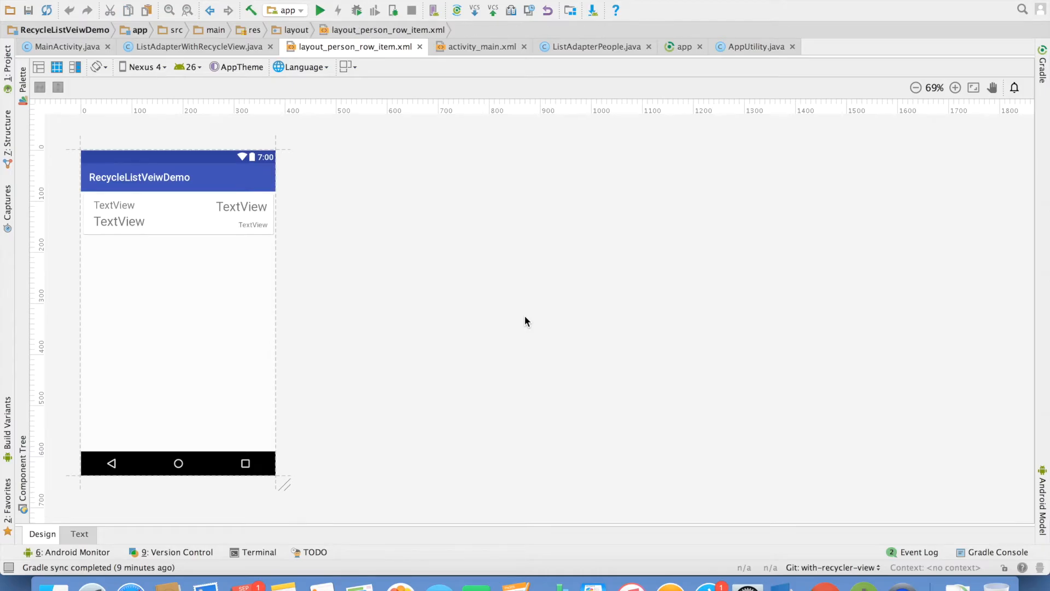
click(196, 46)
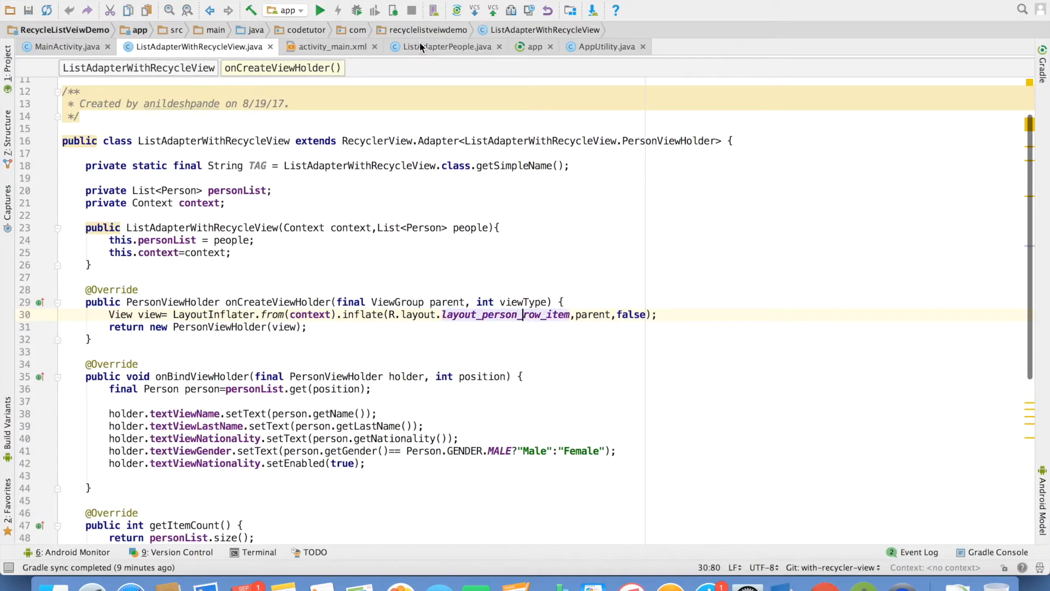
double_click(447, 302)
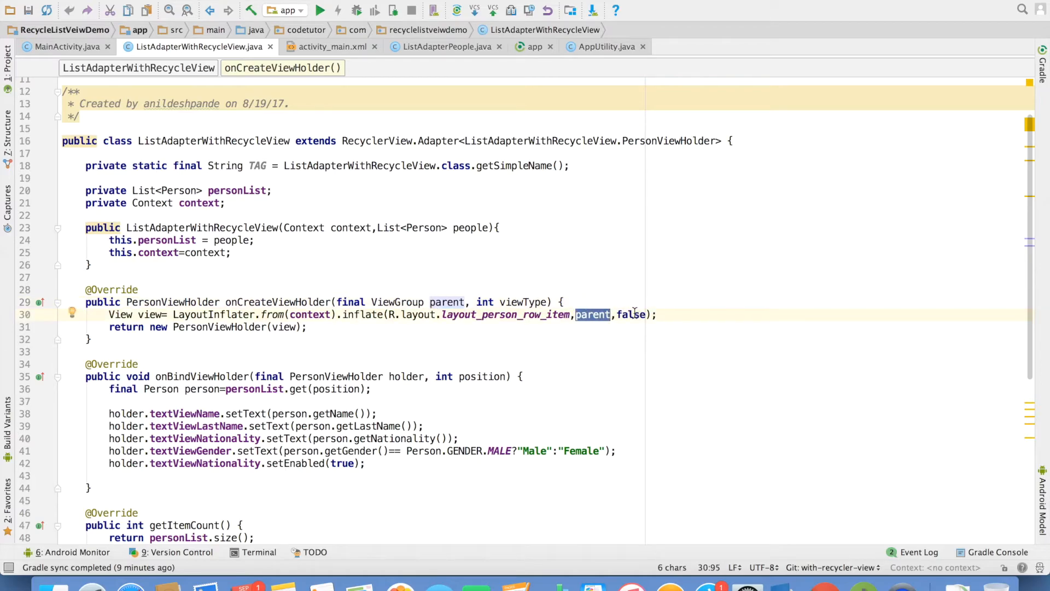
double_click(631, 314)
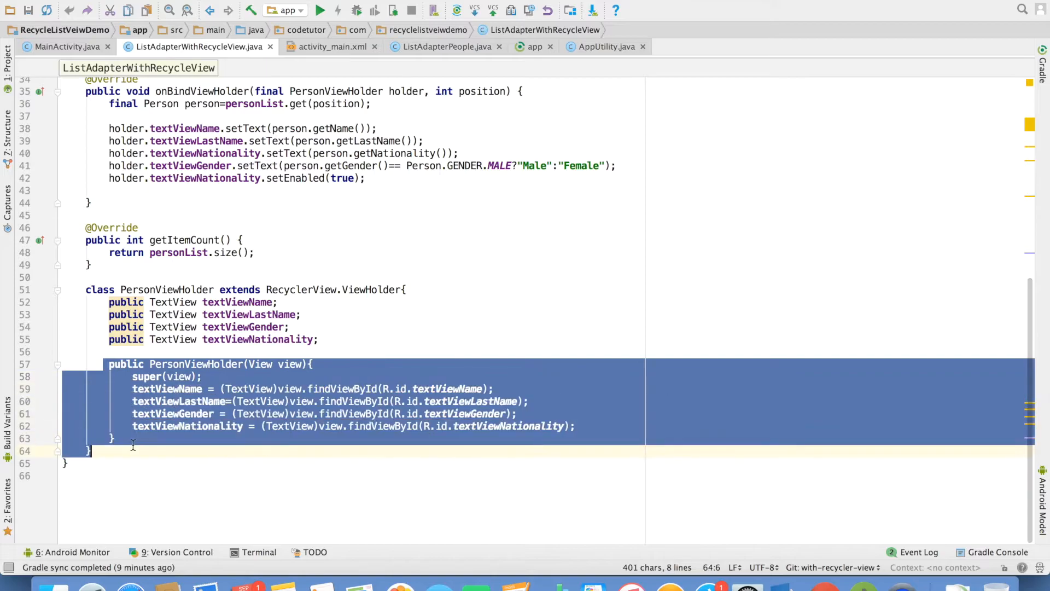
click(342, 351)
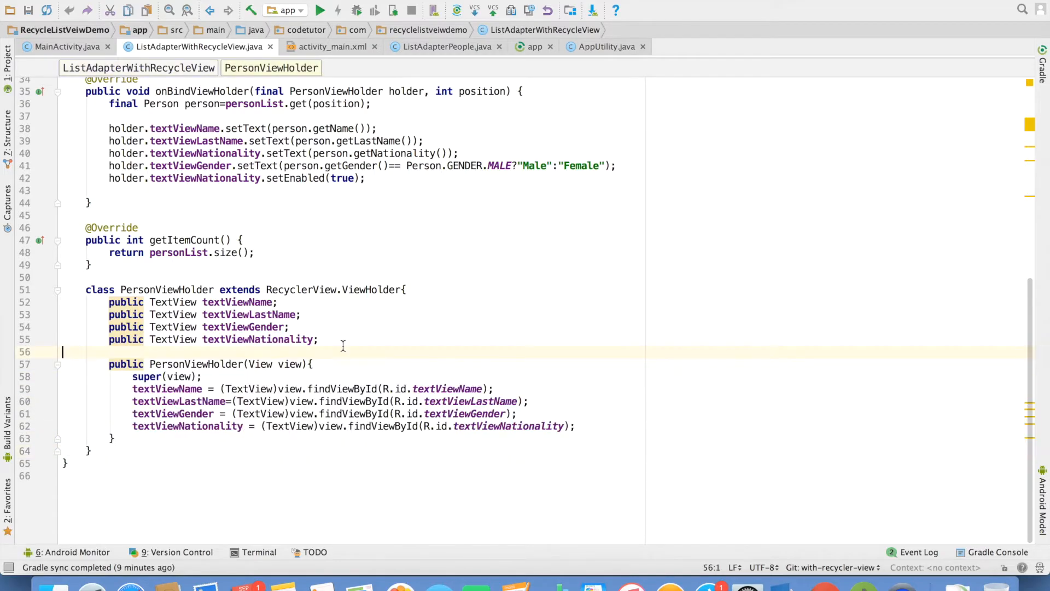
scroll(up, 3)
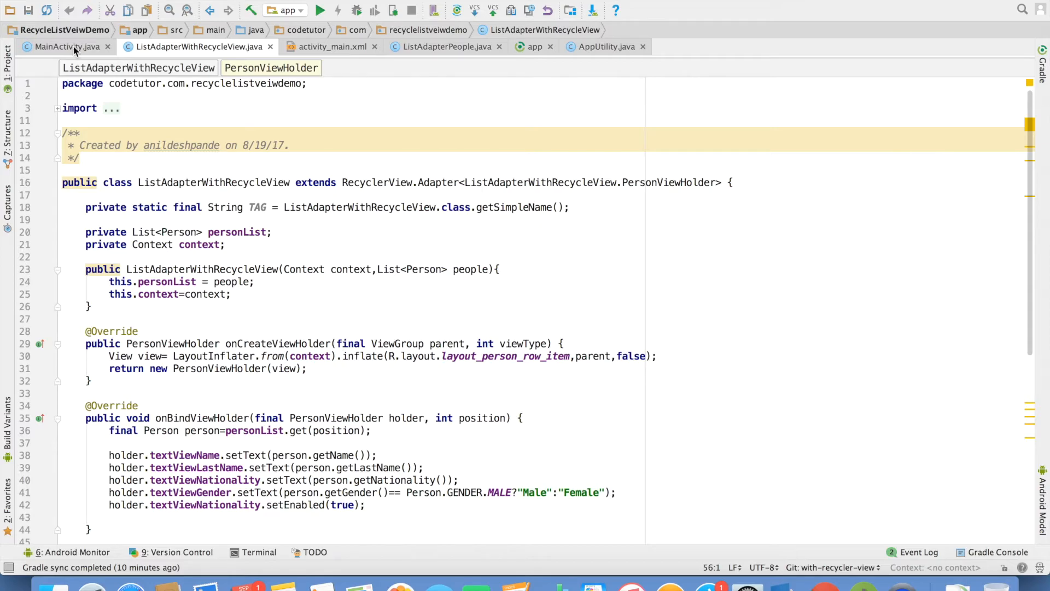
Step: In MainActivity, select the RecyclerView findViewById call and check it against activity_main.xml
click(60, 46)
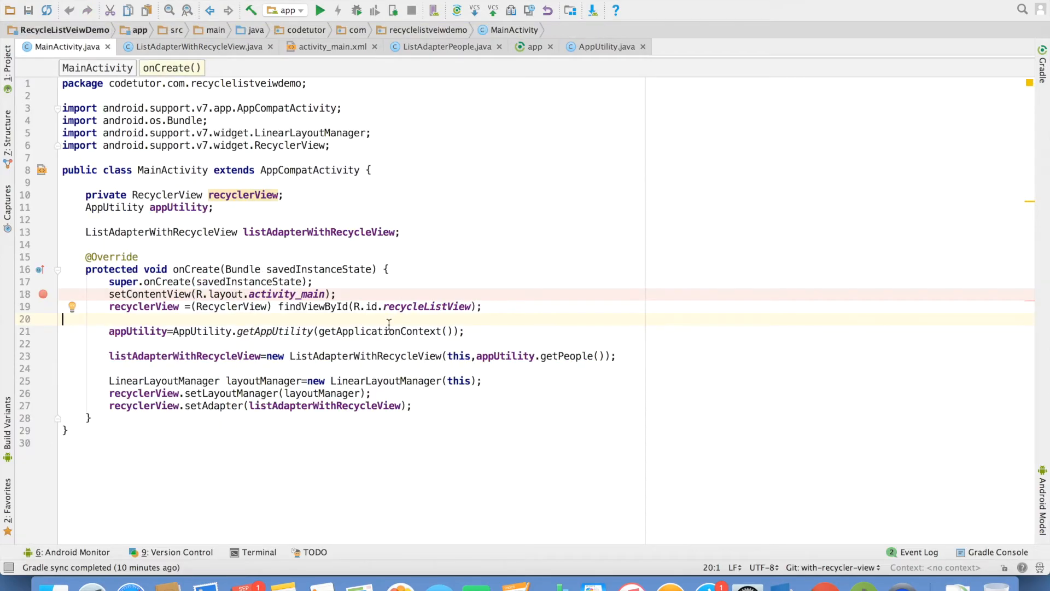
click(307, 306)
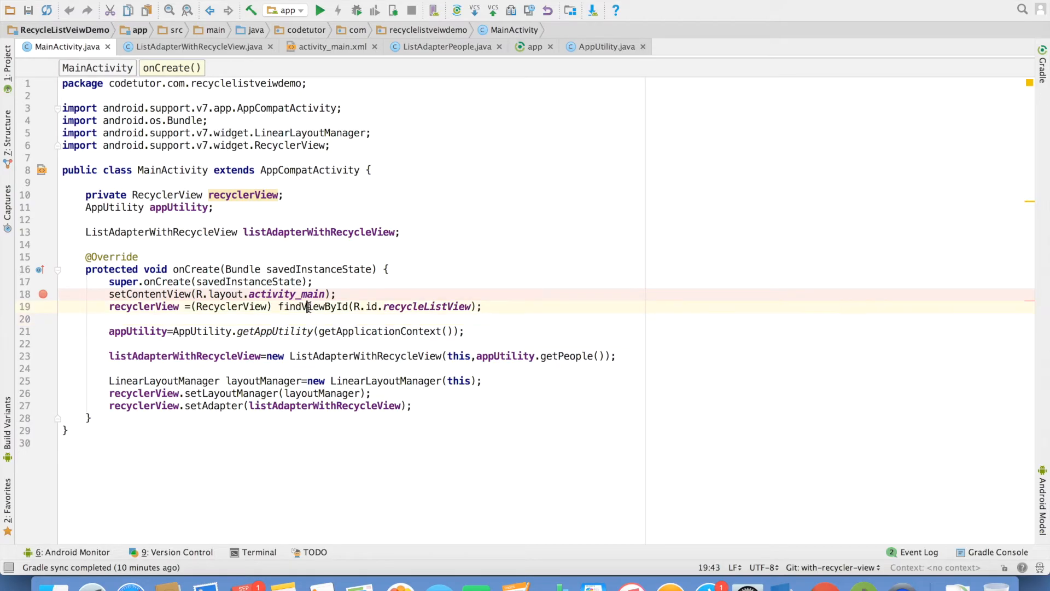
double_click(313, 306)
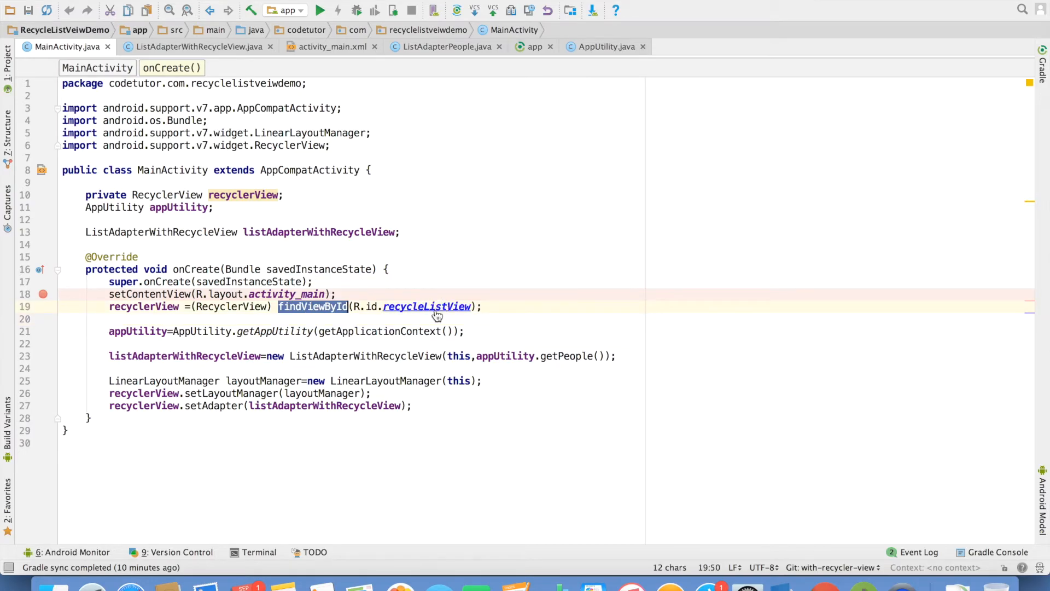
click(331, 46)
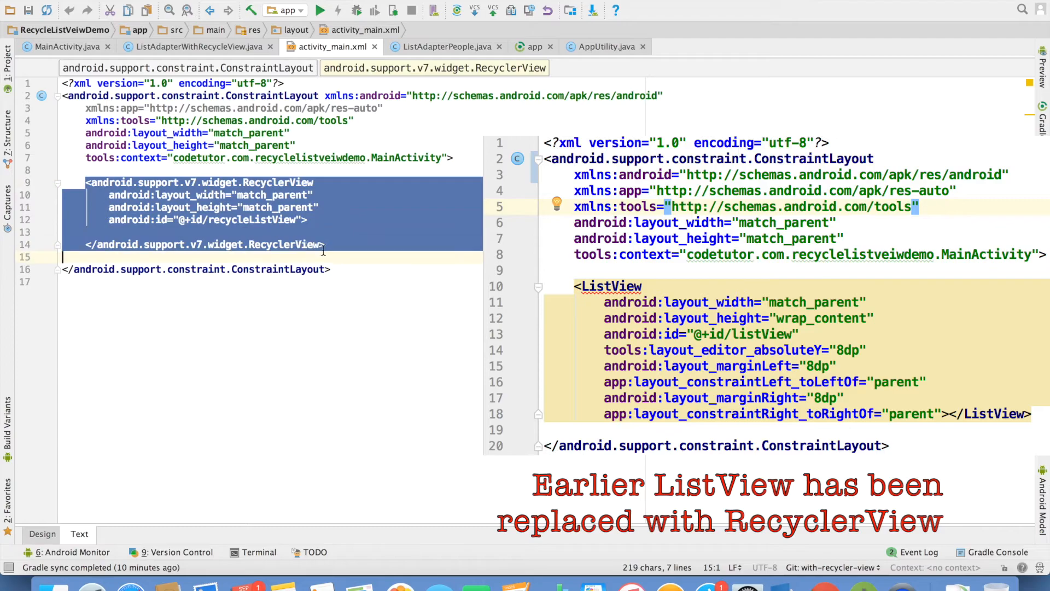
Step: Review the adapter built from appUtility.getPeople() in MainActivity's onCreate
click(61, 46)
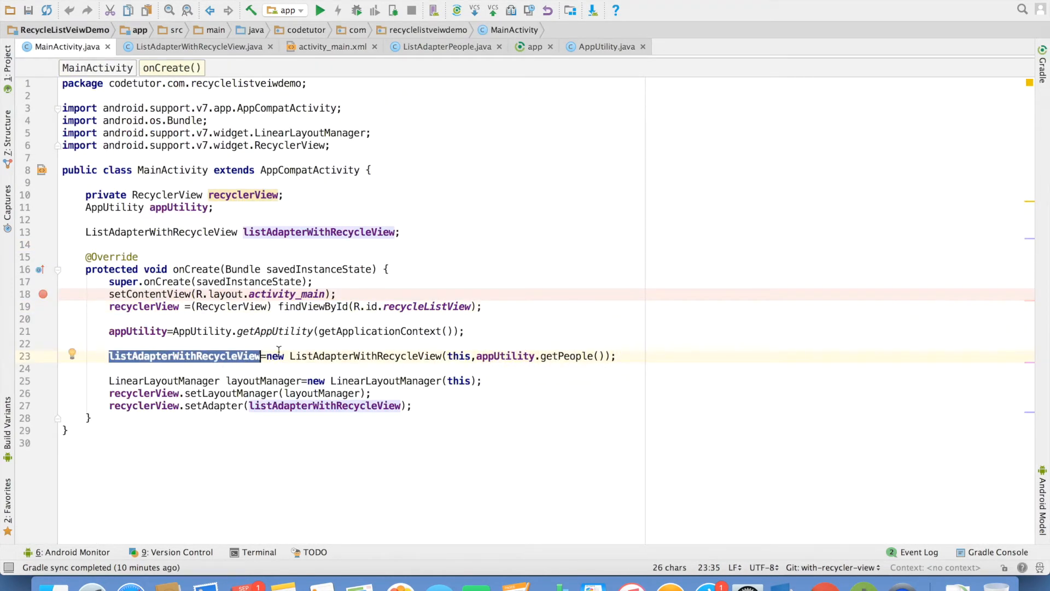
click(198, 46)
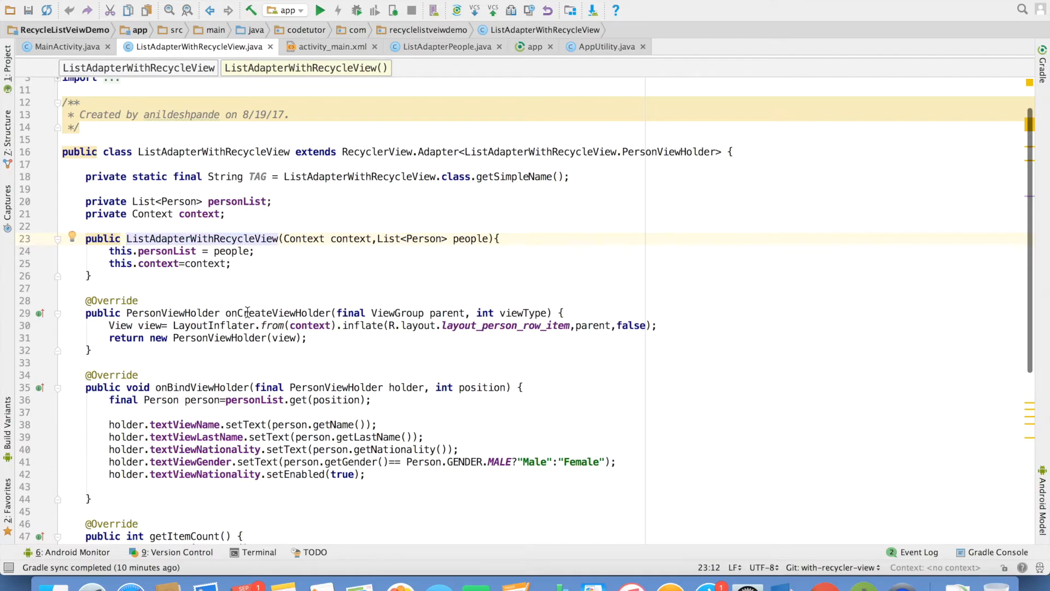
click(64, 46)
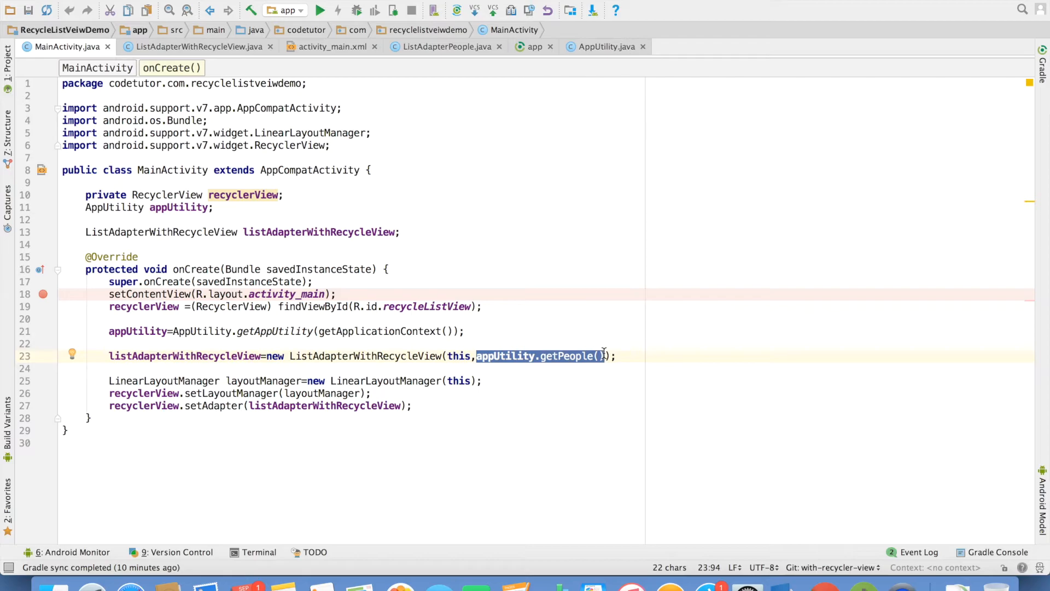
mouse_move(216, 475)
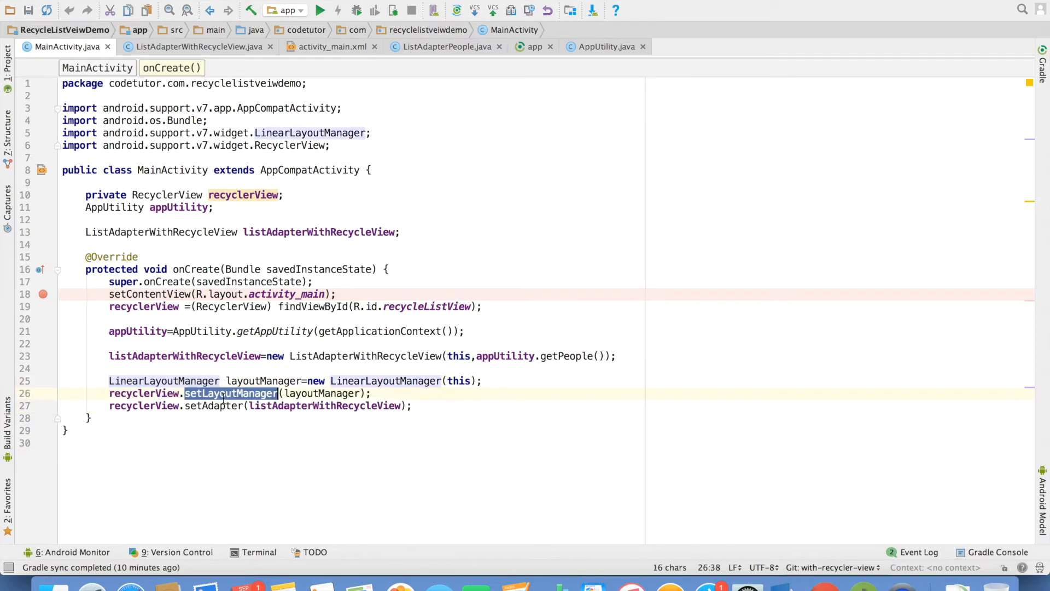
double_click(142, 392)
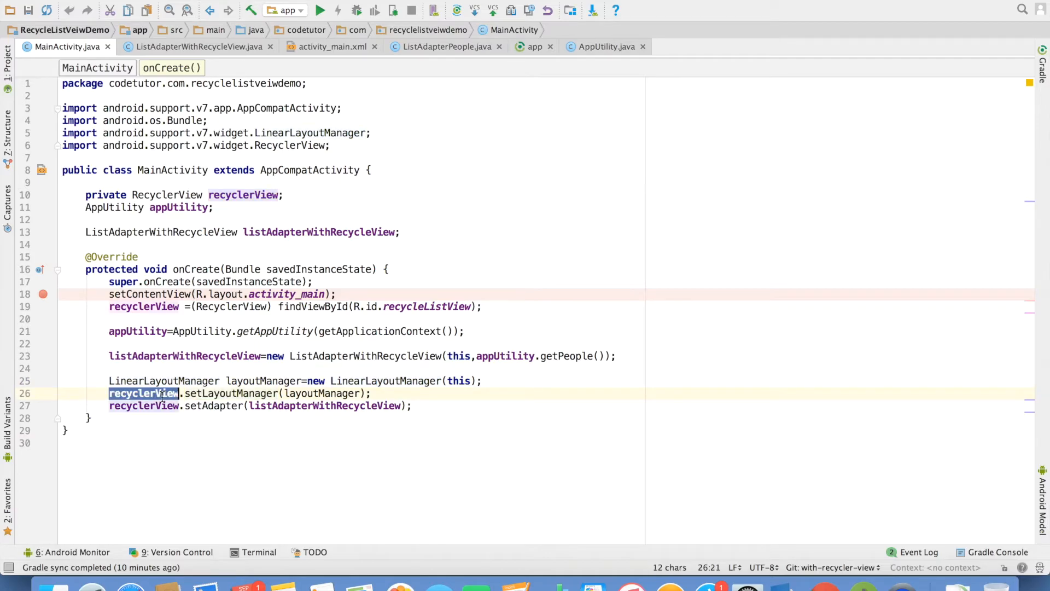
click(313, 405)
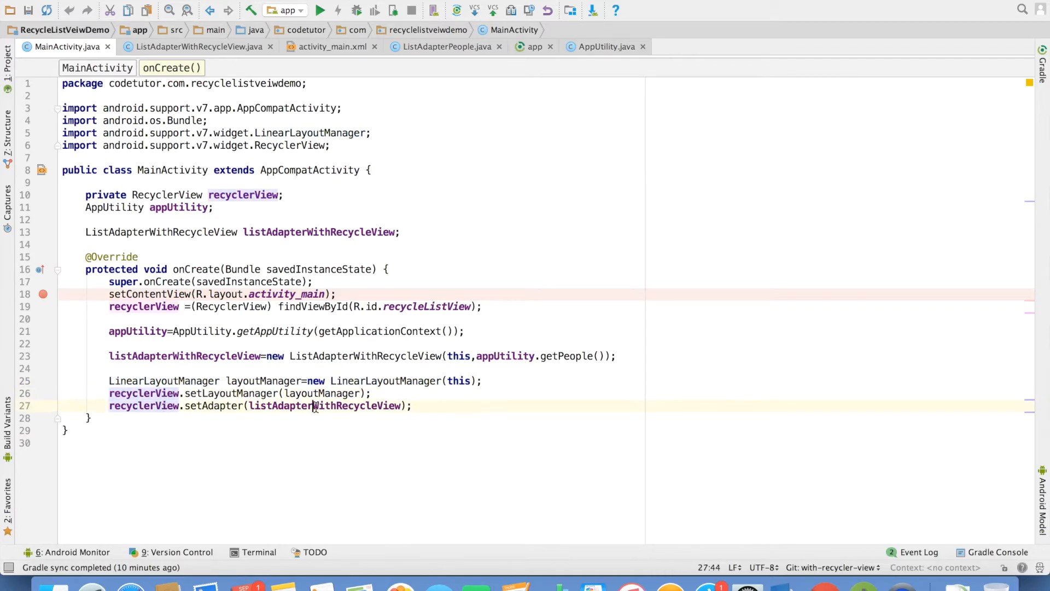
double_click(143, 404)
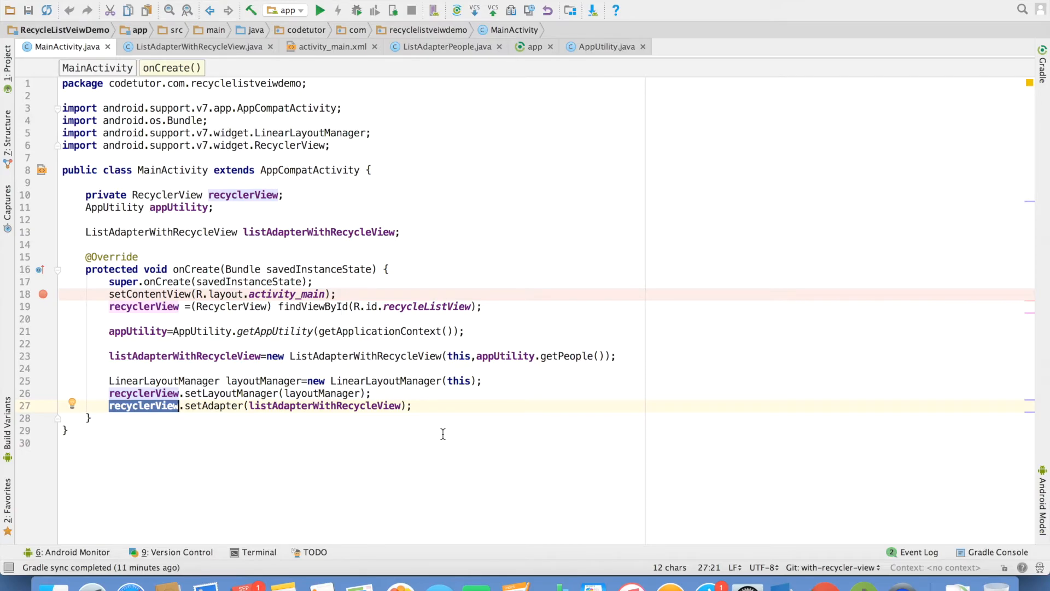
mouse_move(272, 412)
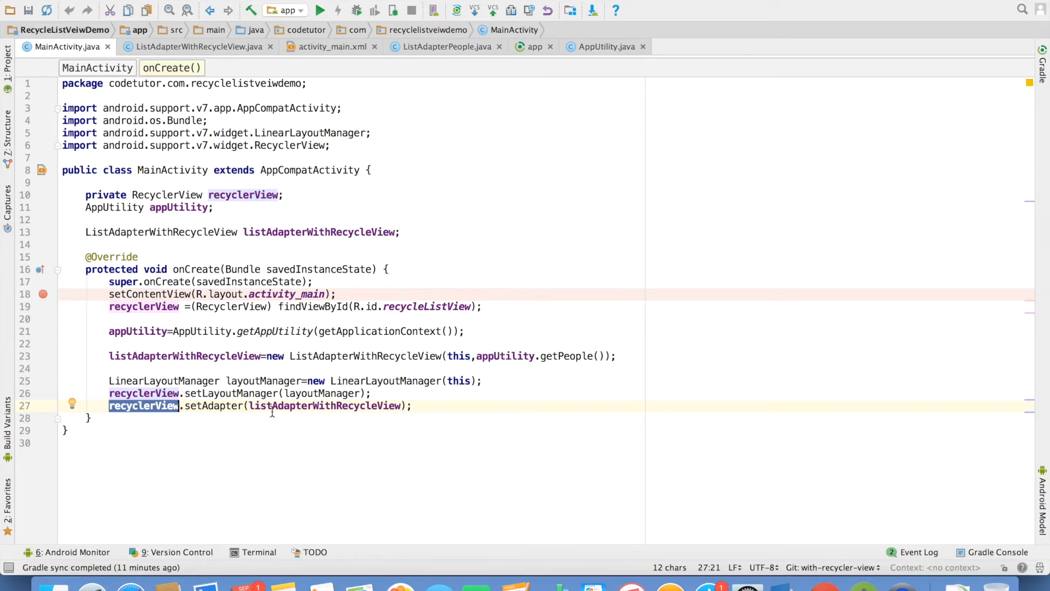
click(508, 381)
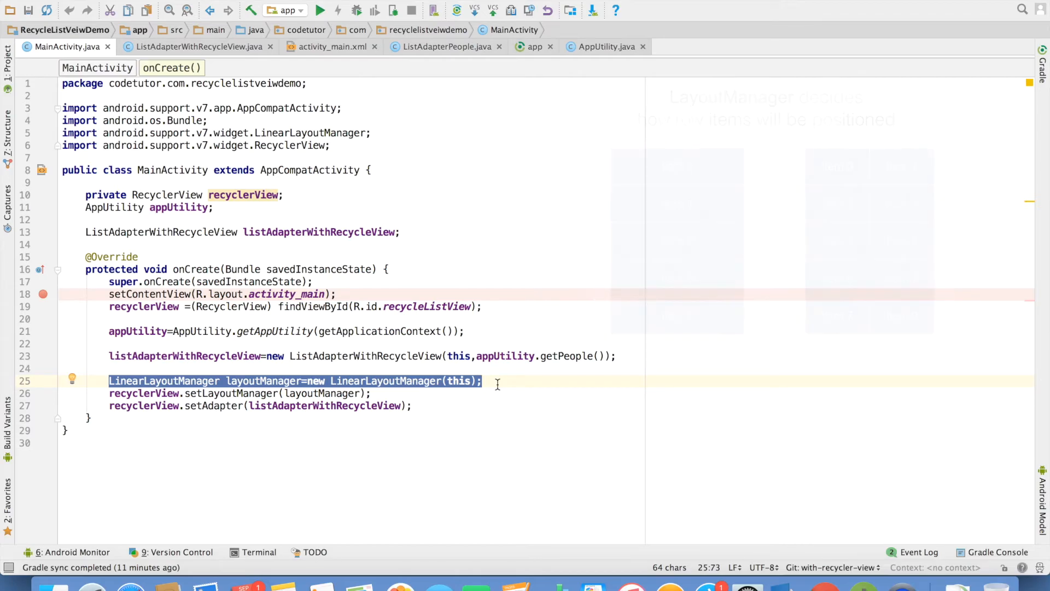
click(243, 381)
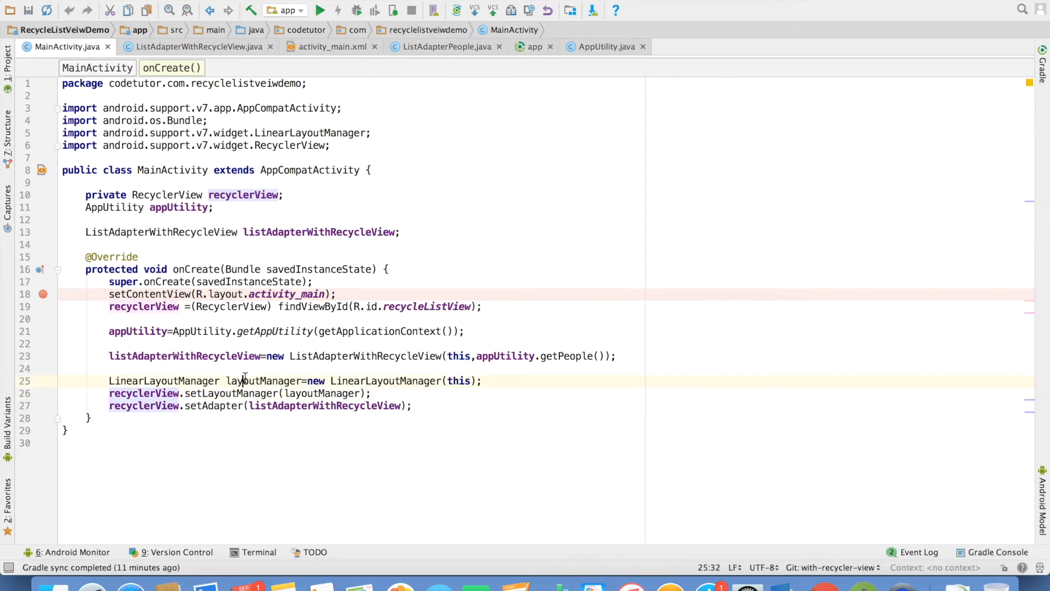
double_click(143, 393)
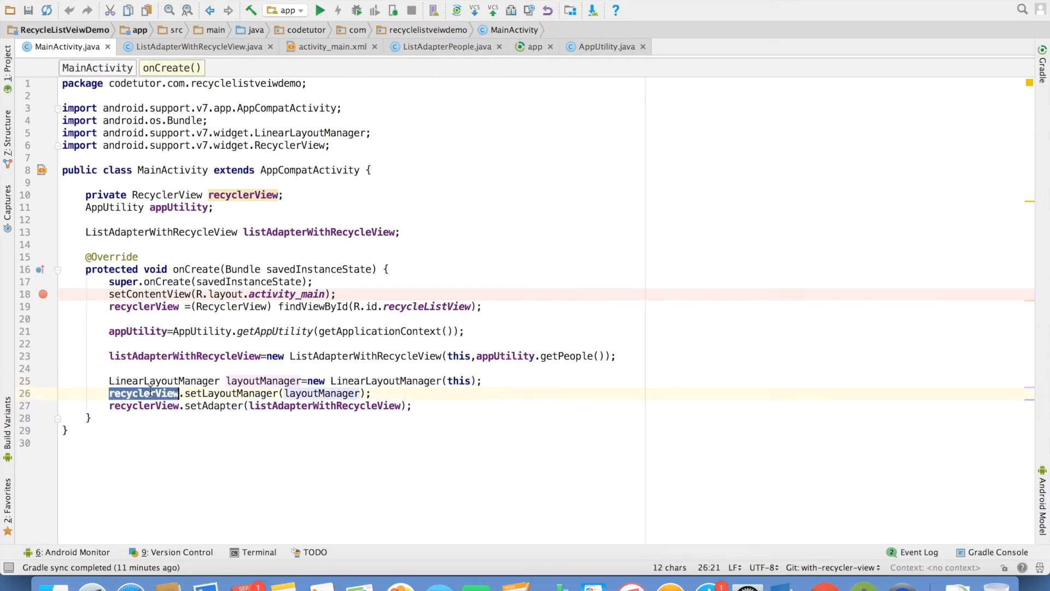
double_click(324, 405)
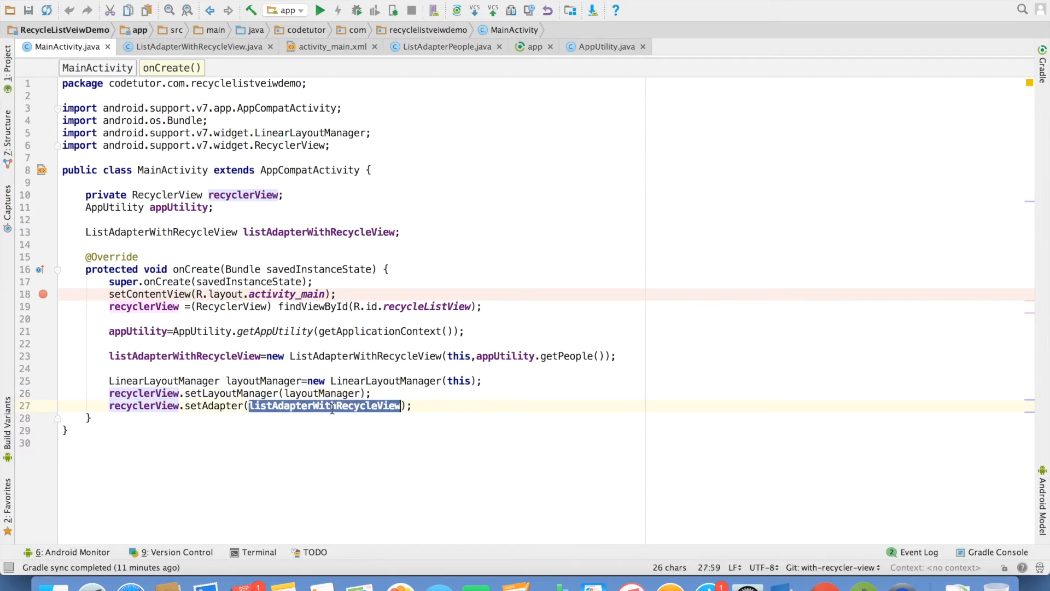
double_click(143, 405)
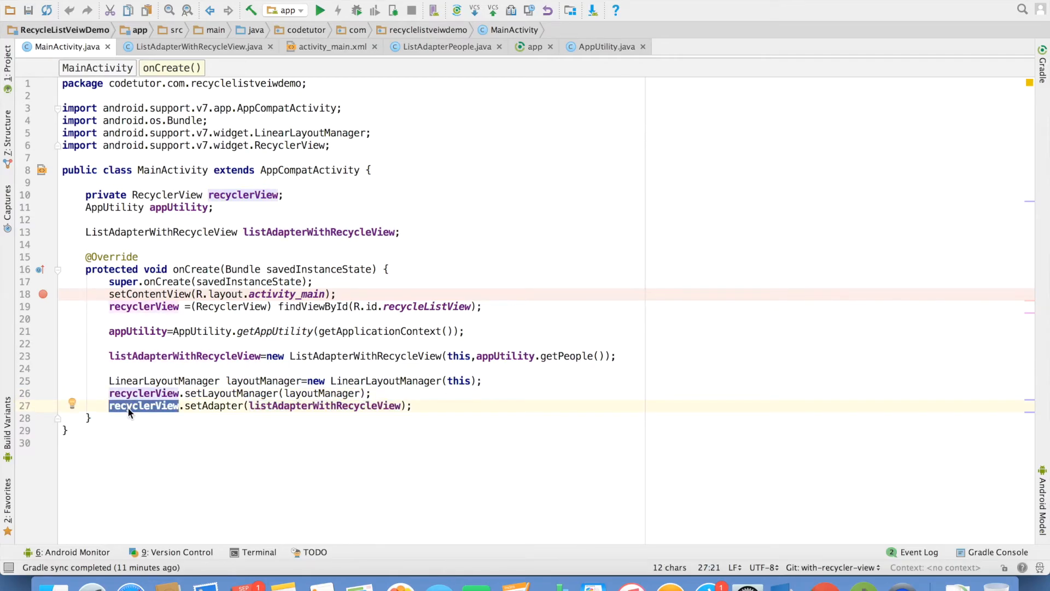
Step: Scroll the emulator's vertical list of person card rows up and down
click(320, 9)
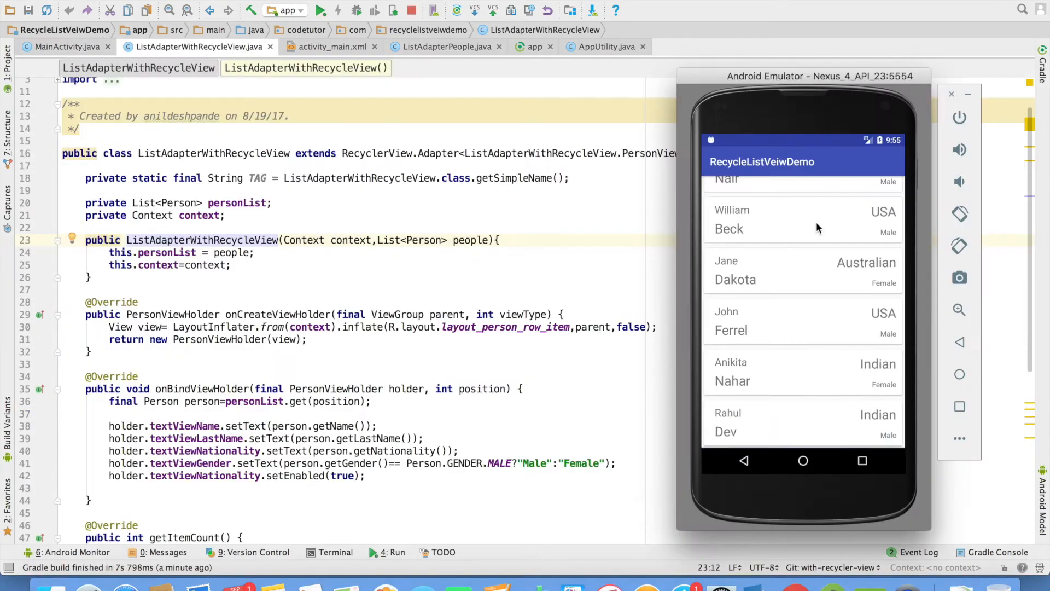
scroll(up, 3)
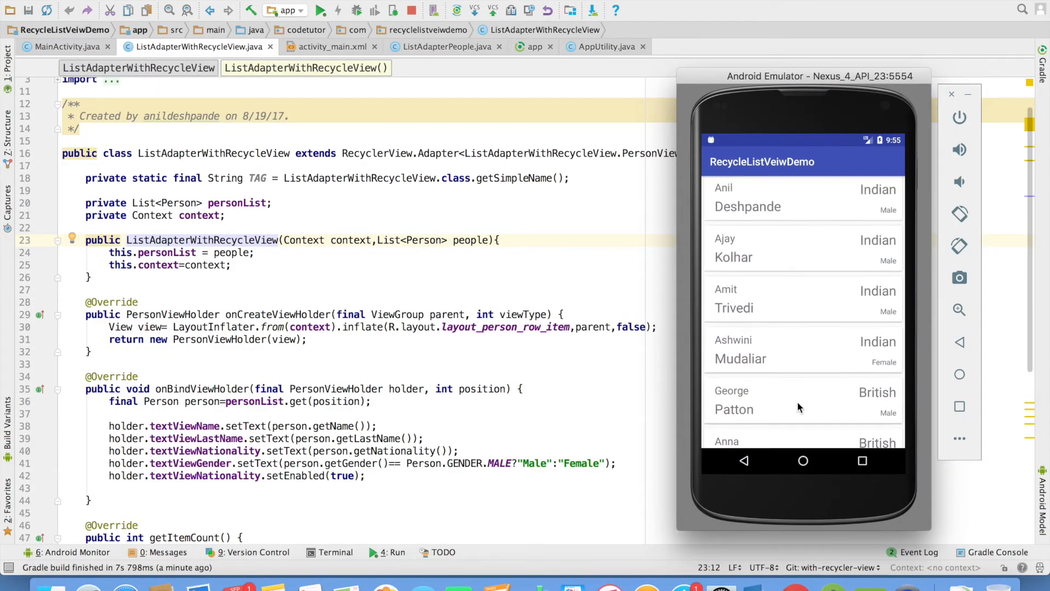
mouse_move(783, 326)
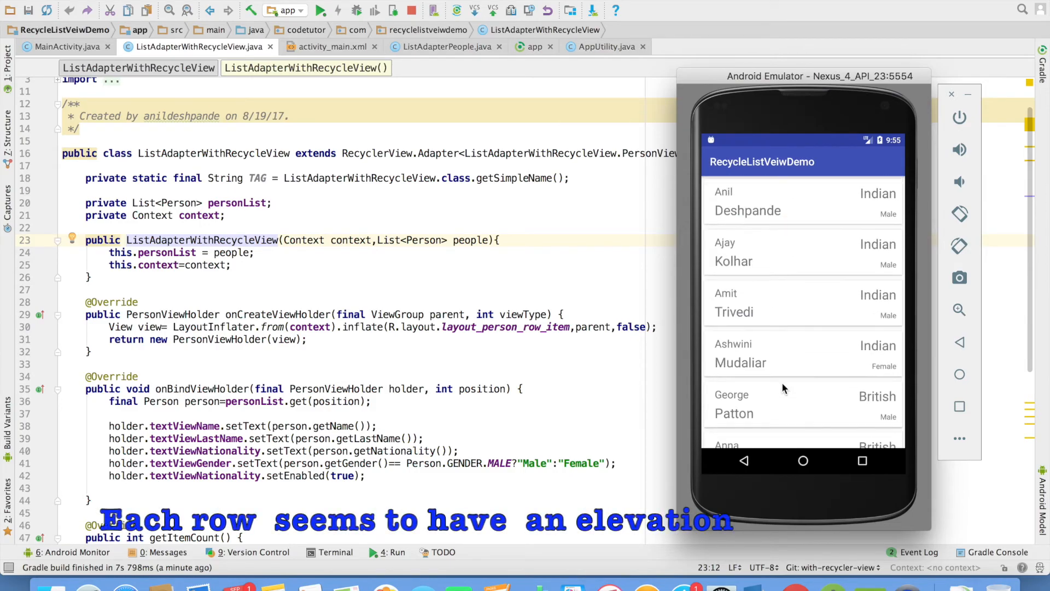
scroll(down, 3)
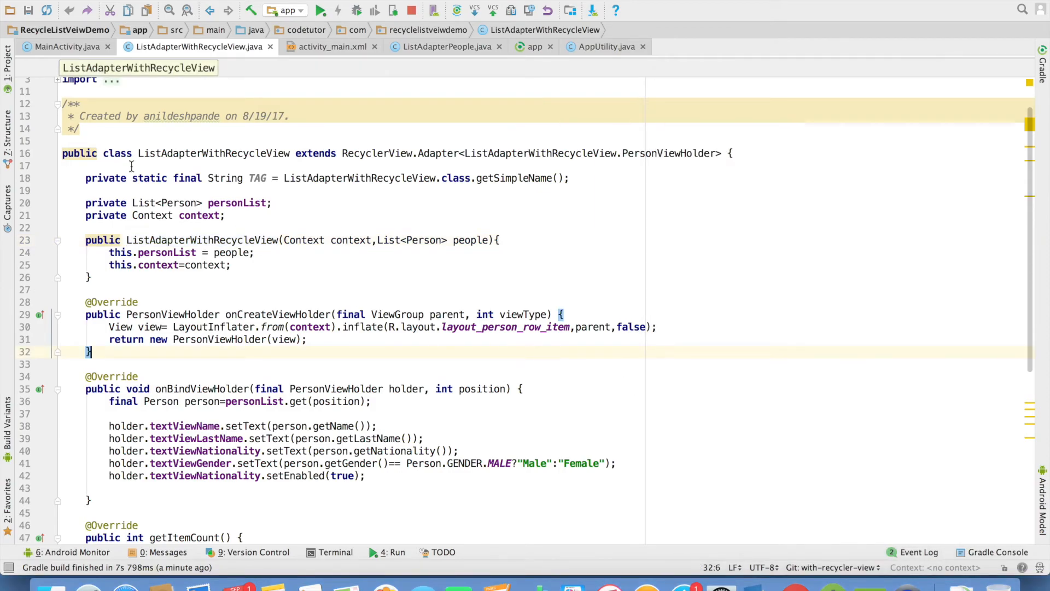
Step: Replace LinearLayoutManager with GridLayoutManager(this,2) in MainActivity line 26
click(61, 45)
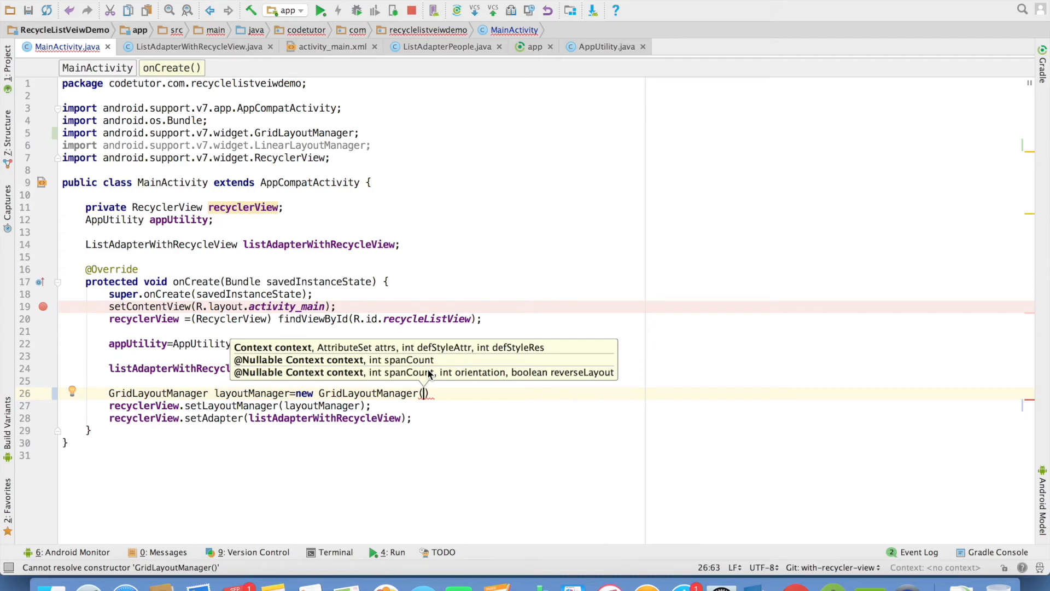
text(this,2)
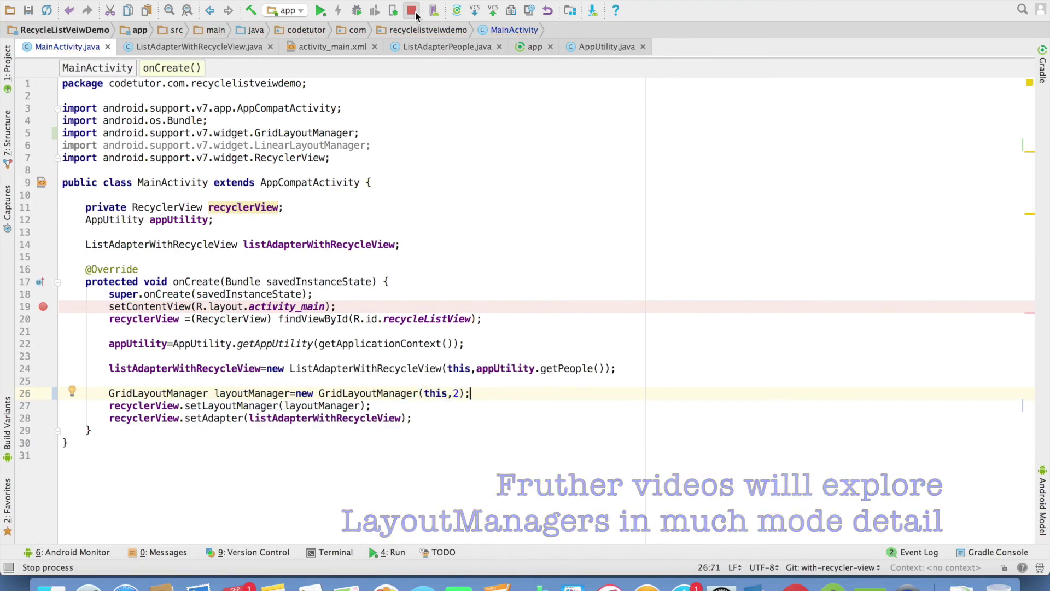
Step: Rerun the app and view the person cards in a two-column grid in the emulator
click(321, 10)
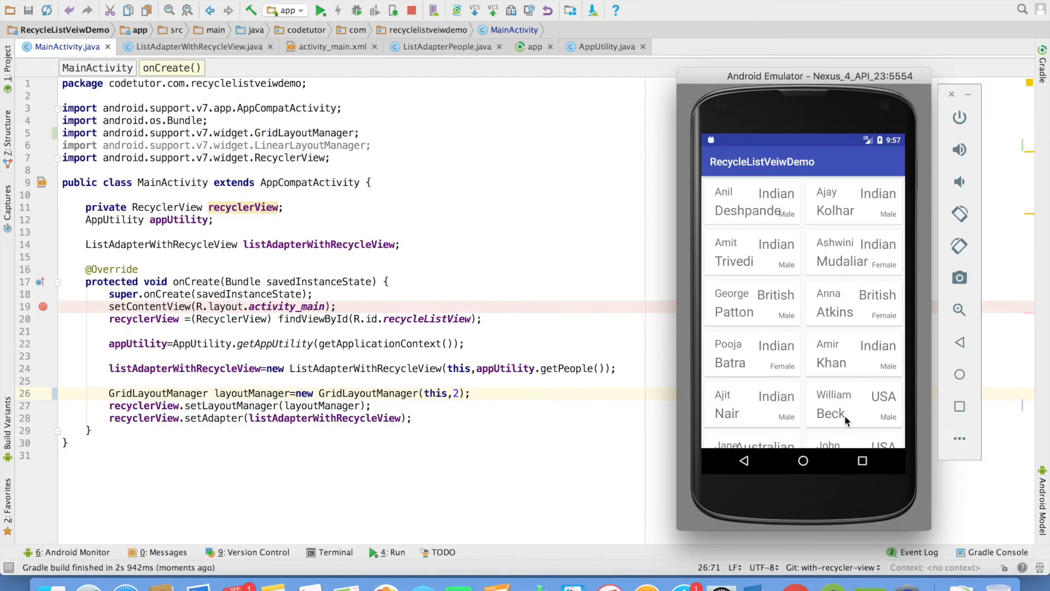
scroll(down, 3)
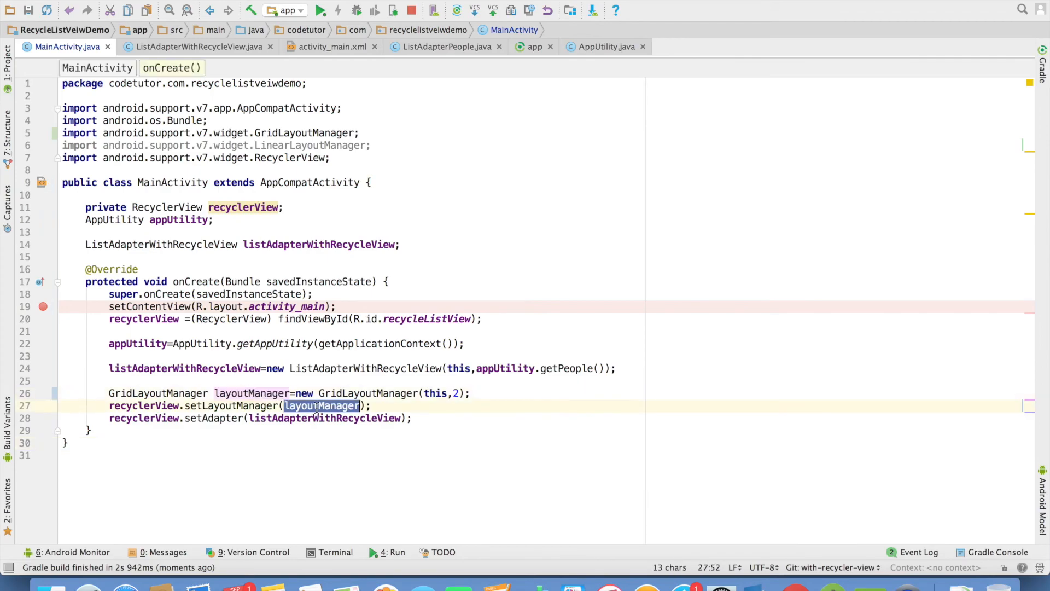
click(320, 11)
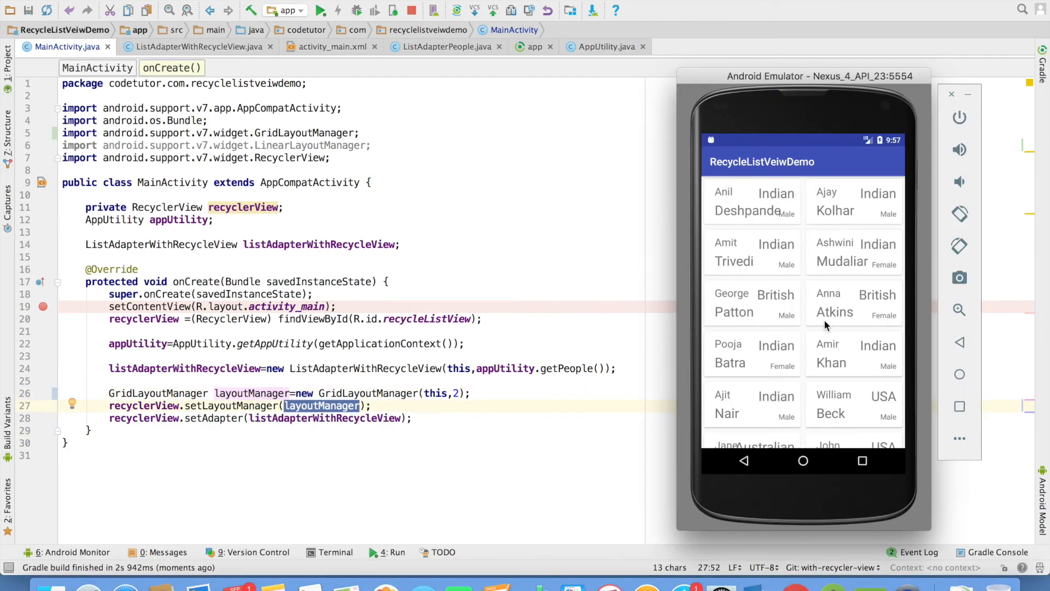